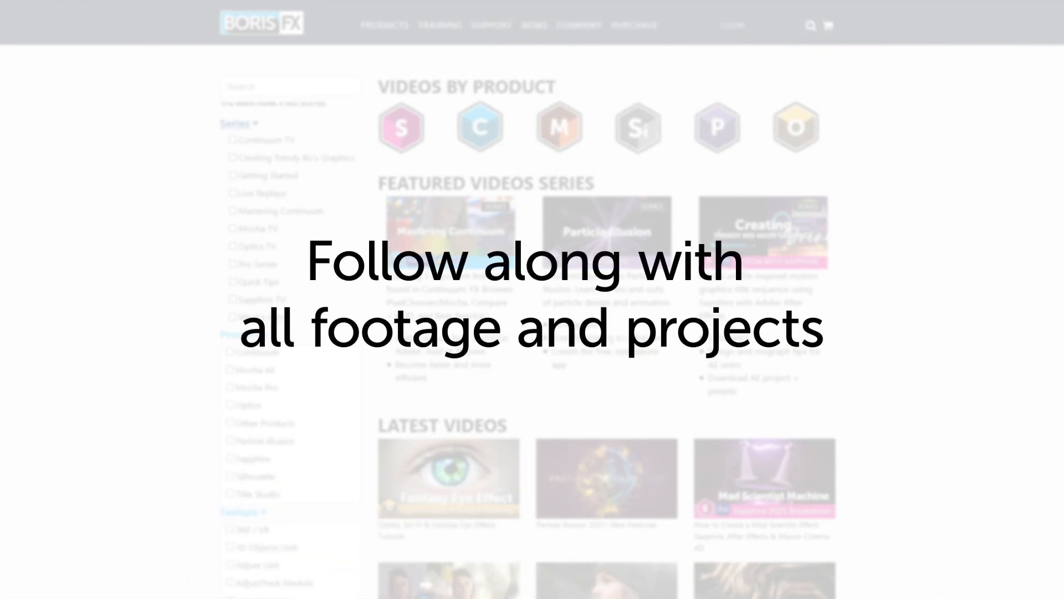
Pick a cyan layer colour for the arm mattes and scrub the timeline to review them.
scroll(down, 3)
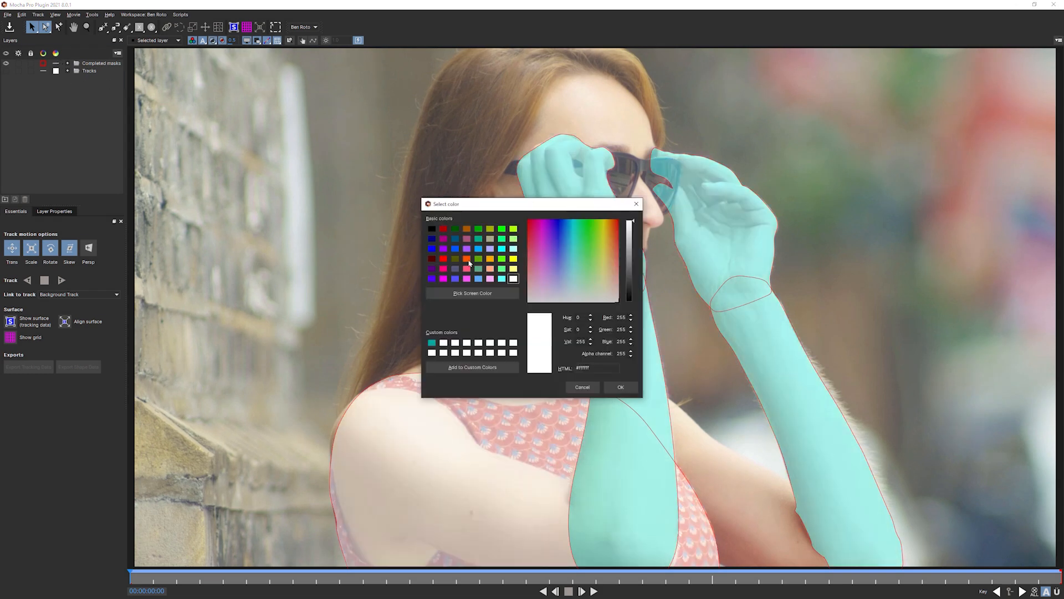
click(501, 278)
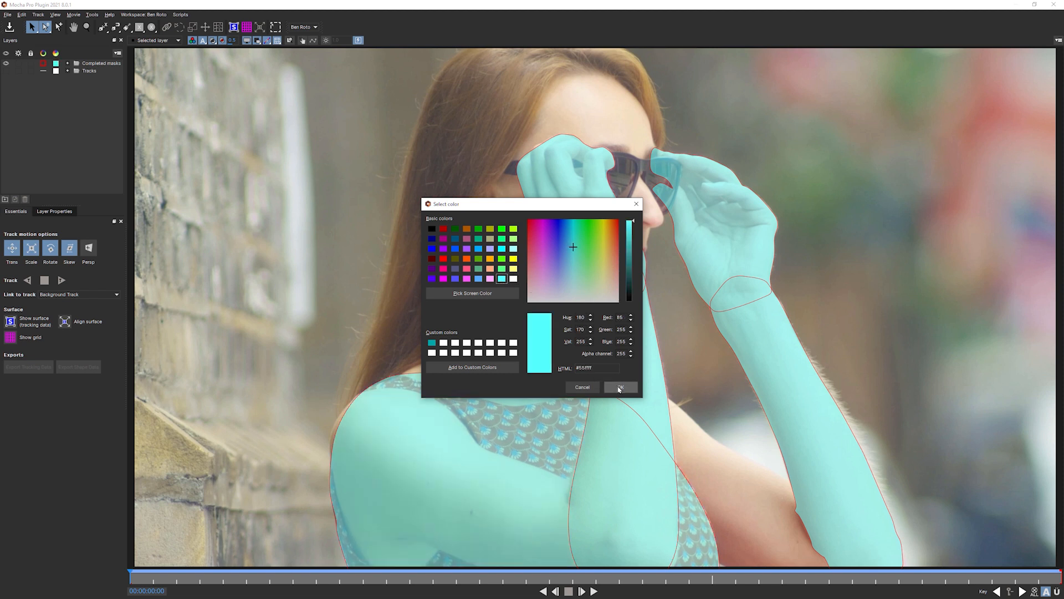
click(620, 387)
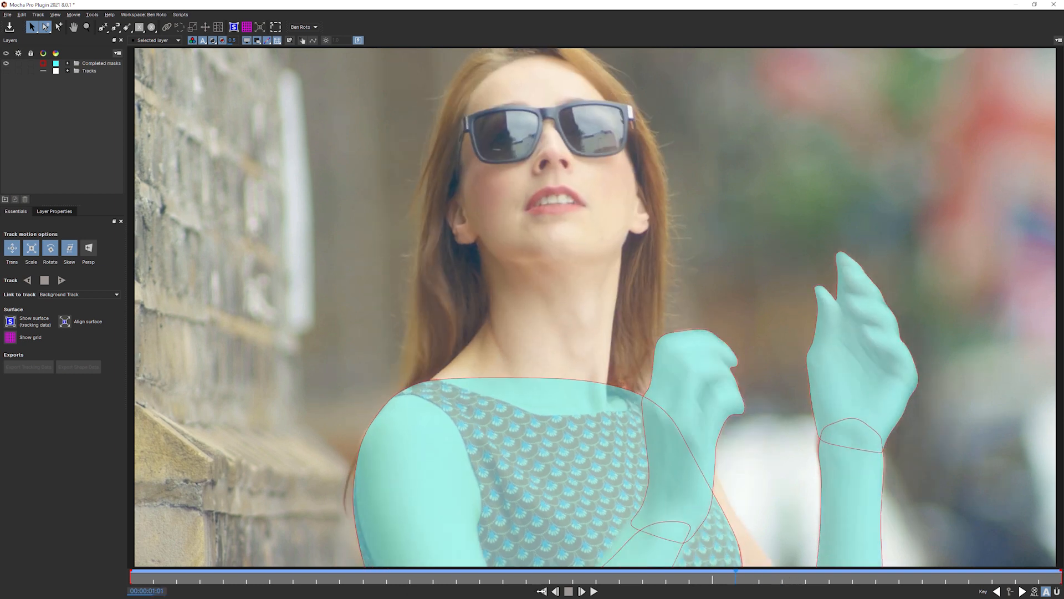
drag(733, 580, 1024, 580)
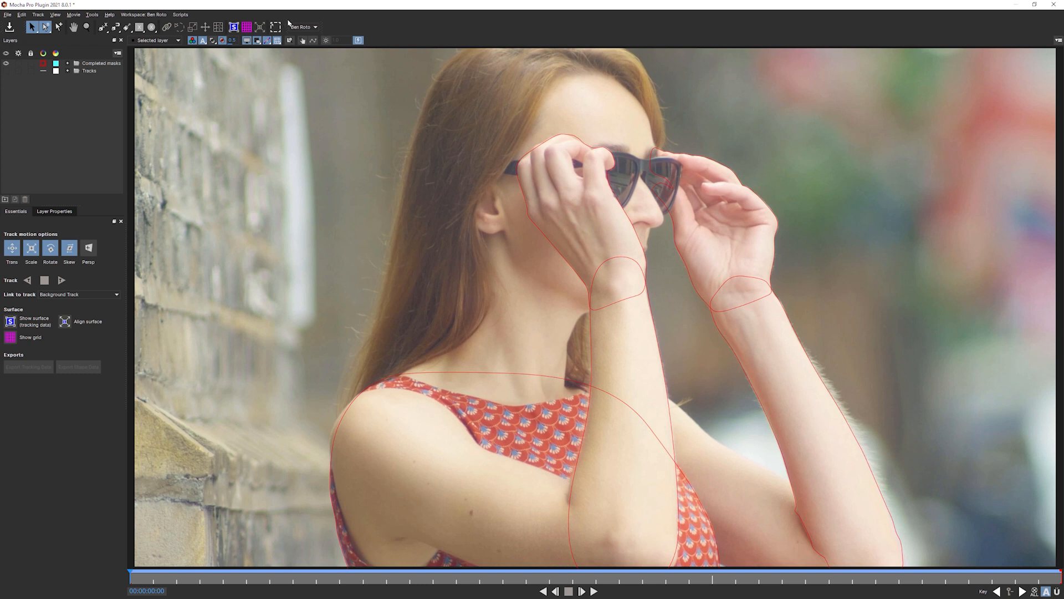
Bring up the Workspace layout dropdown from the toolbar.
click(320, 27)
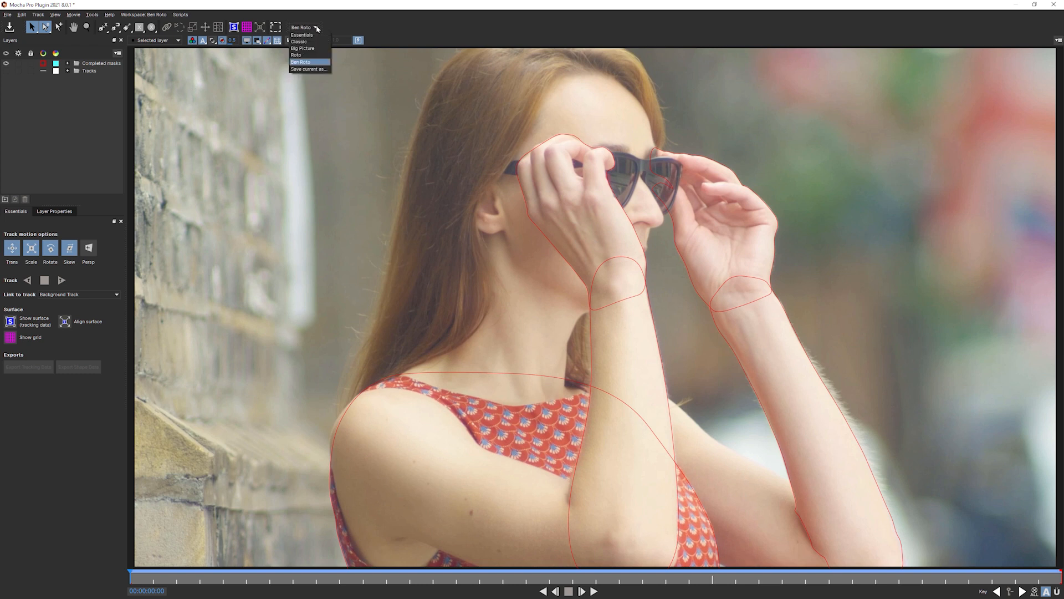
mouse_move(302, 44)
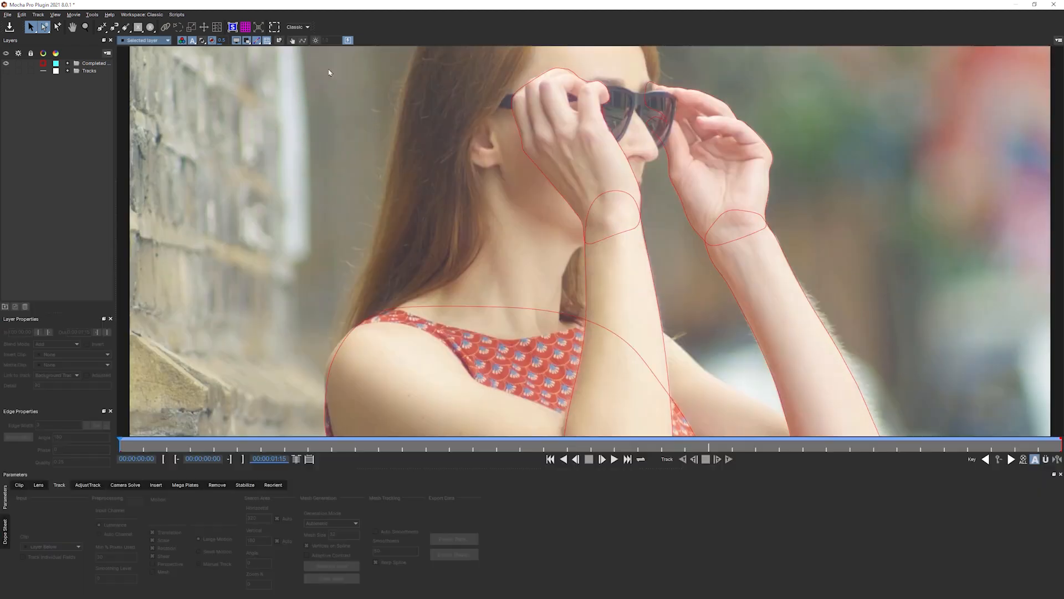
mouse_move(537, 490)
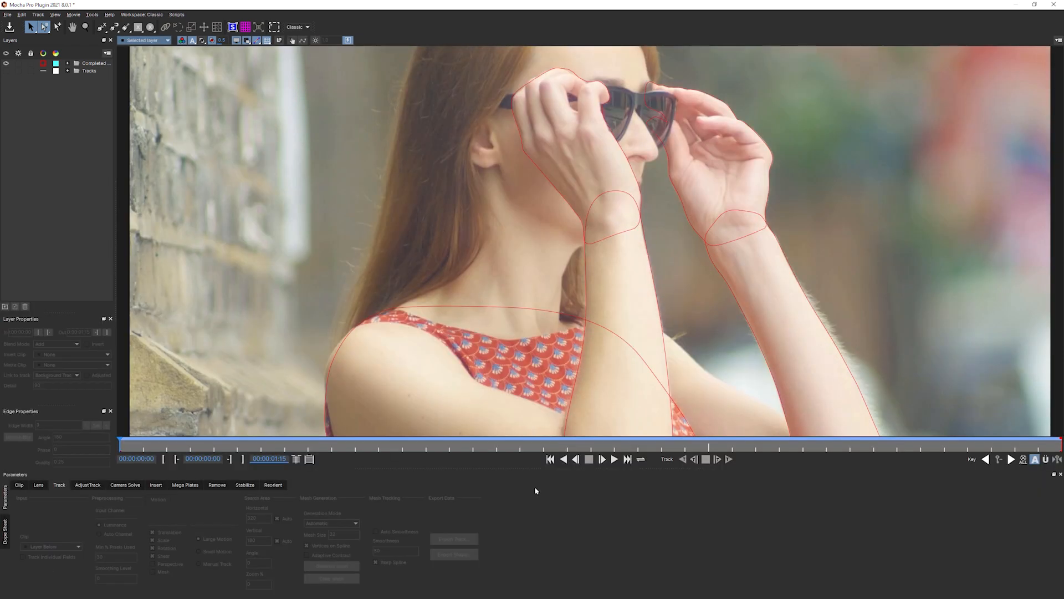
mouse_move(308, 343)
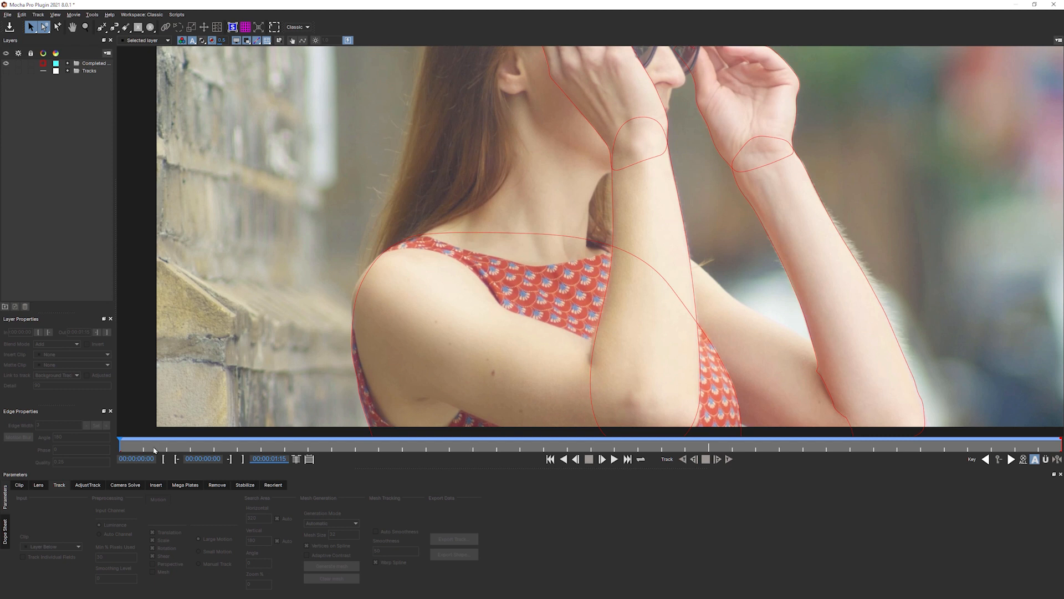
mouse_move(404, 257)
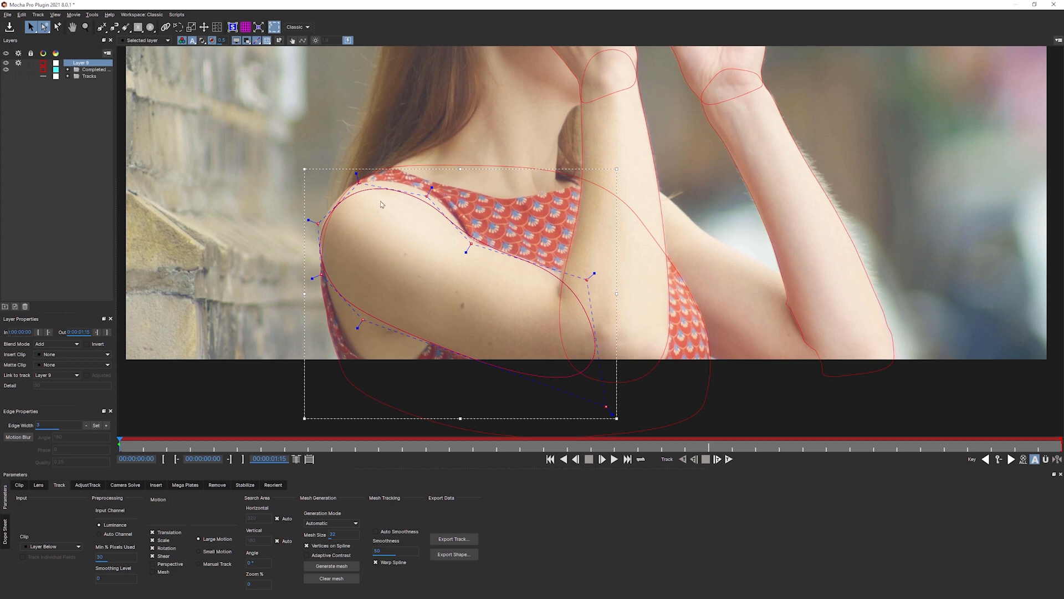
mouse_move(389, 236)
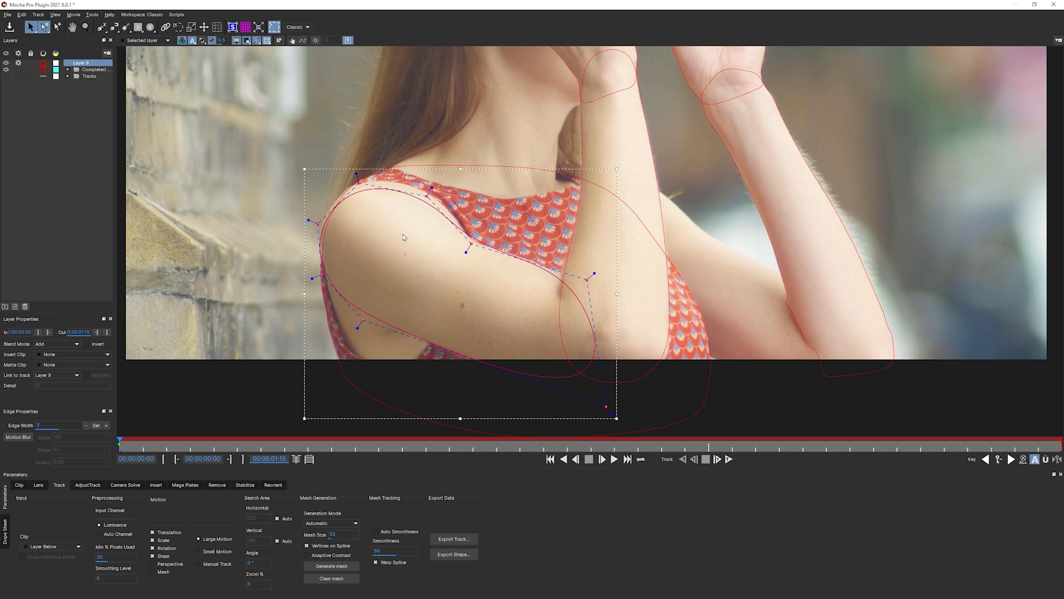
mouse_move(389, 251)
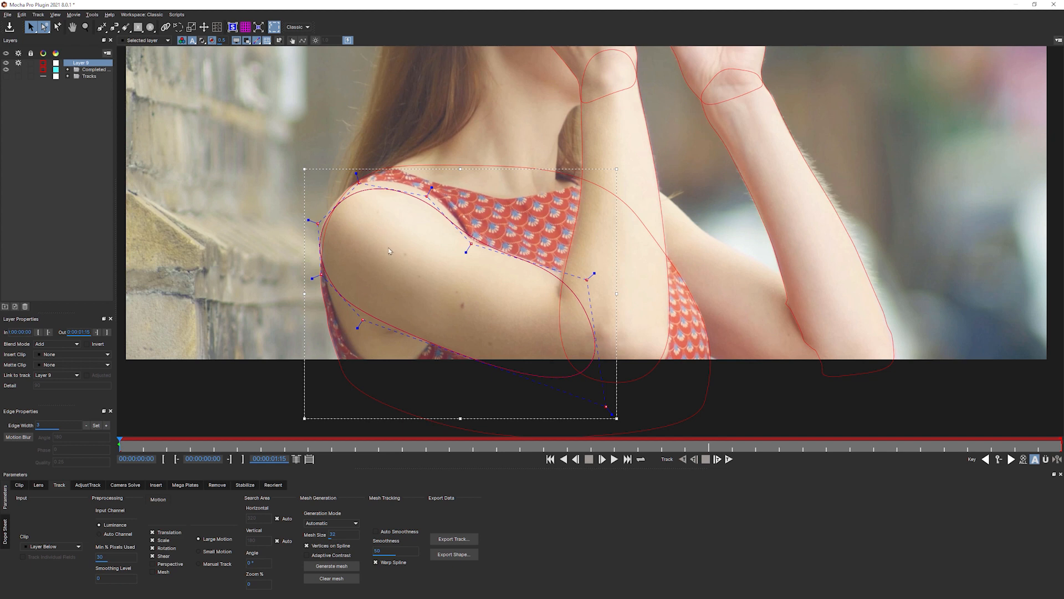
mouse_move(416, 230)
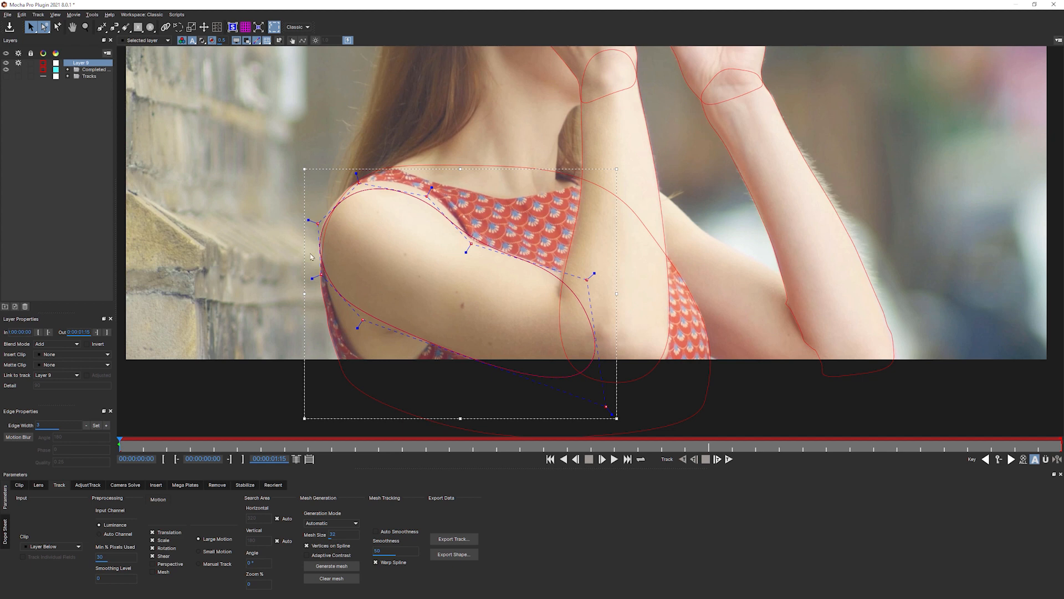
mouse_move(443, 264)
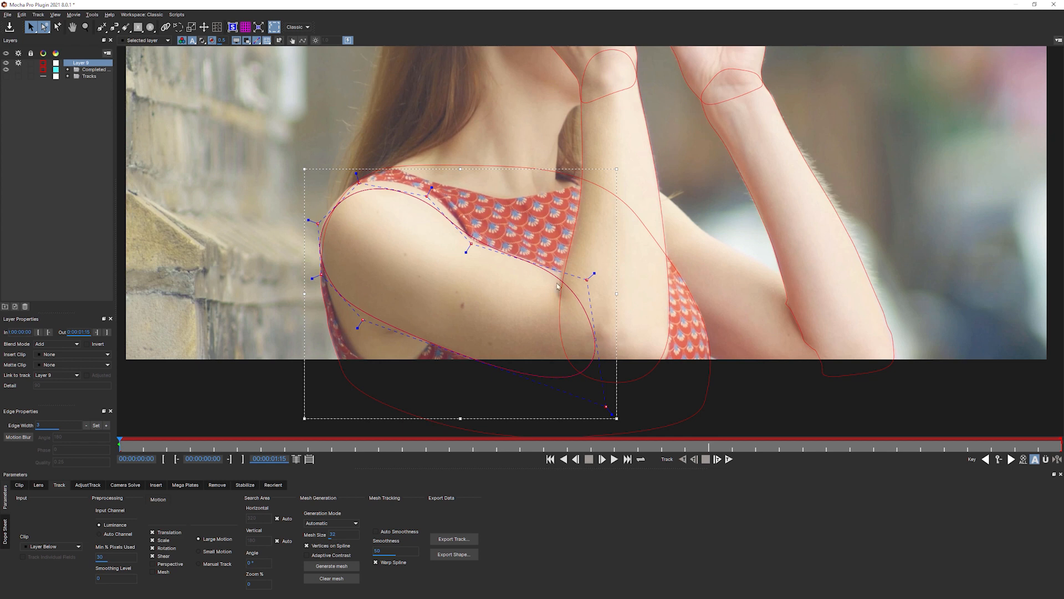
mouse_move(714, 206)
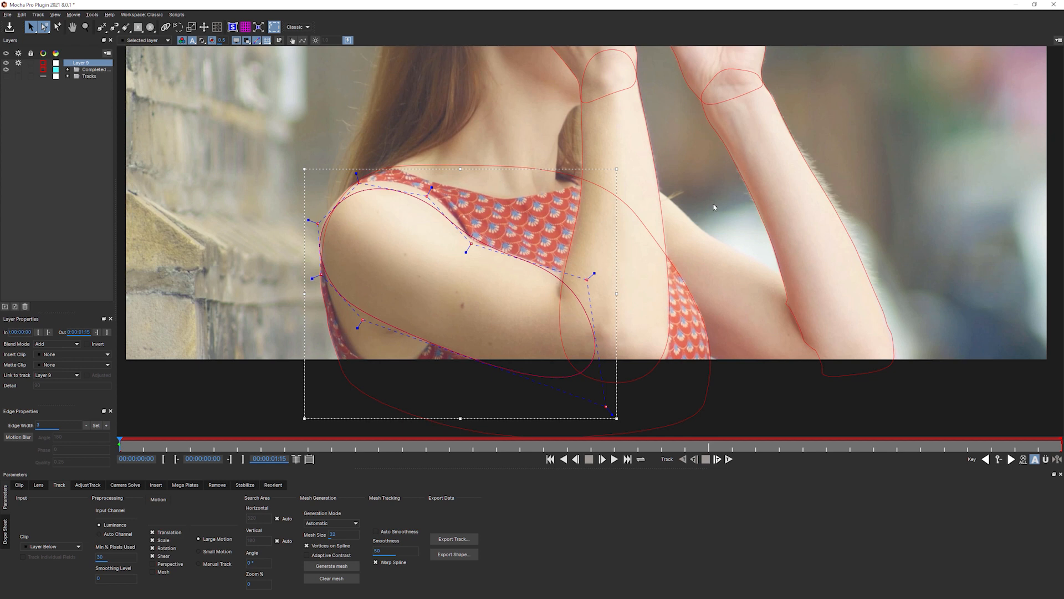
mouse_move(419, 297)
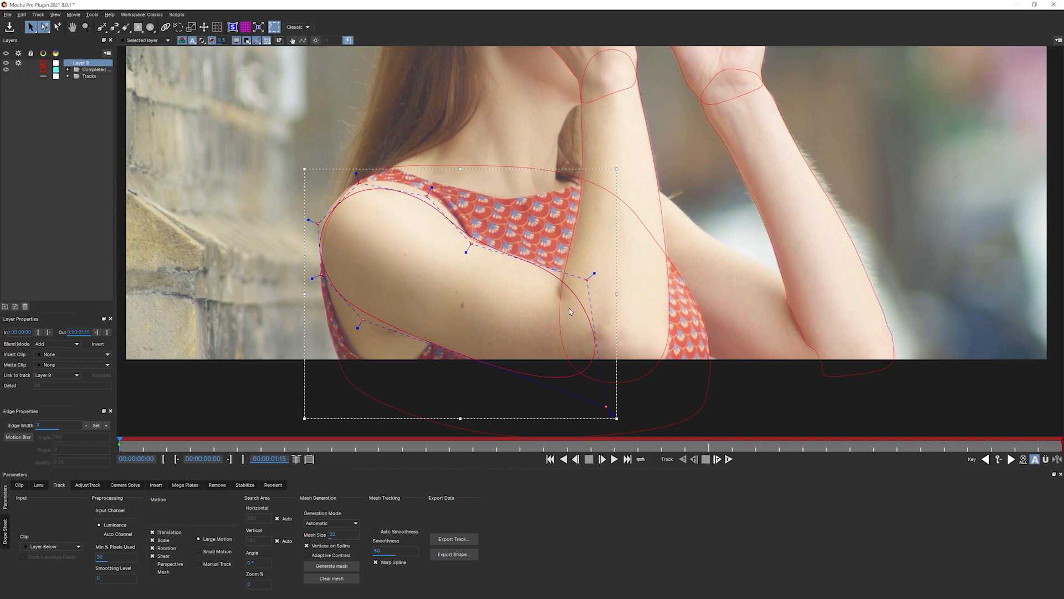
mouse_move(570, 315)
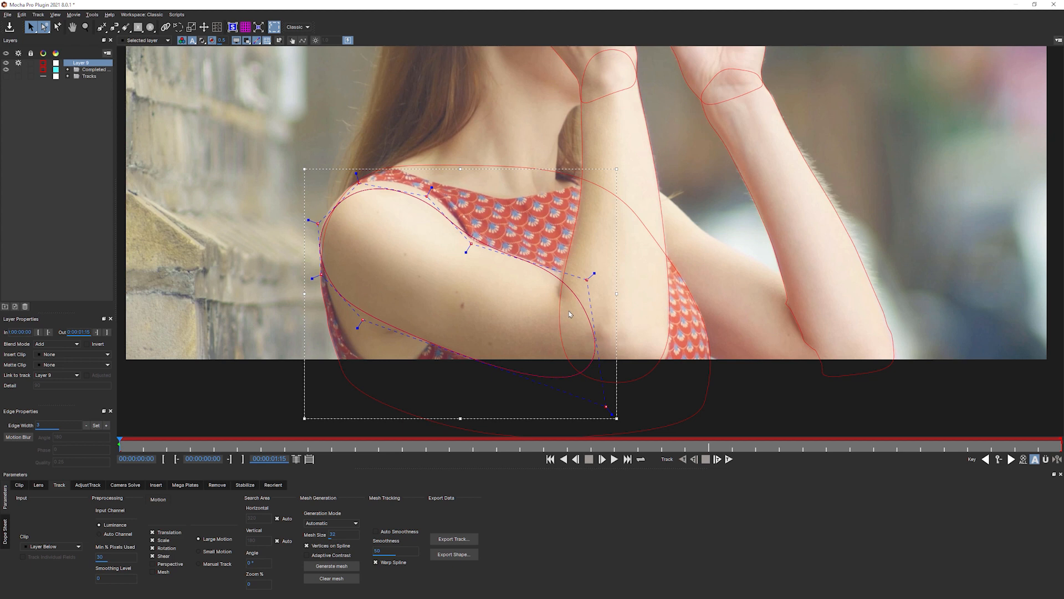
mouse_move(557, 340)
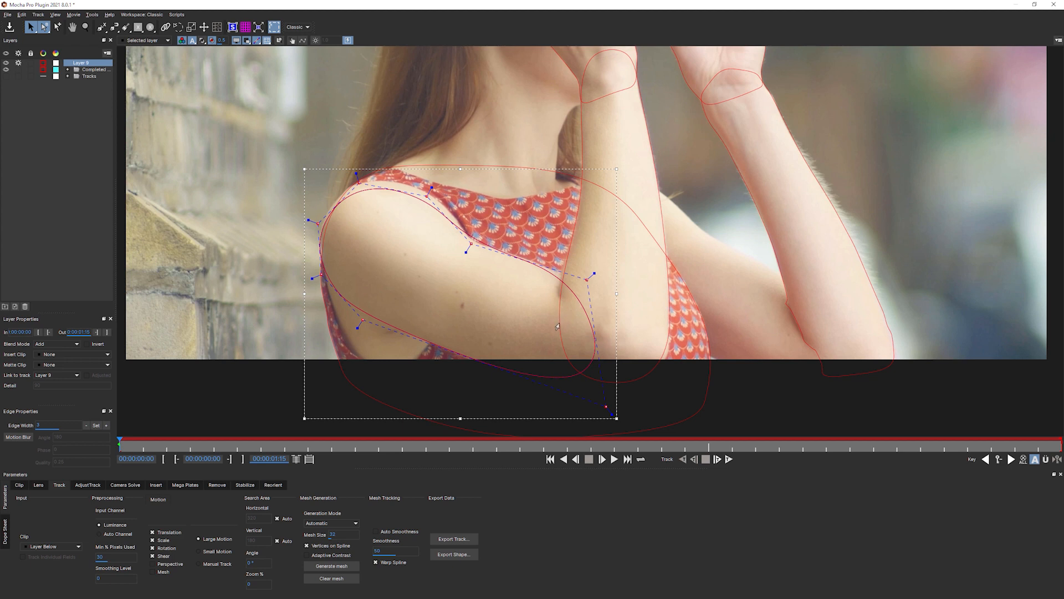
mouse_move(552, 310)
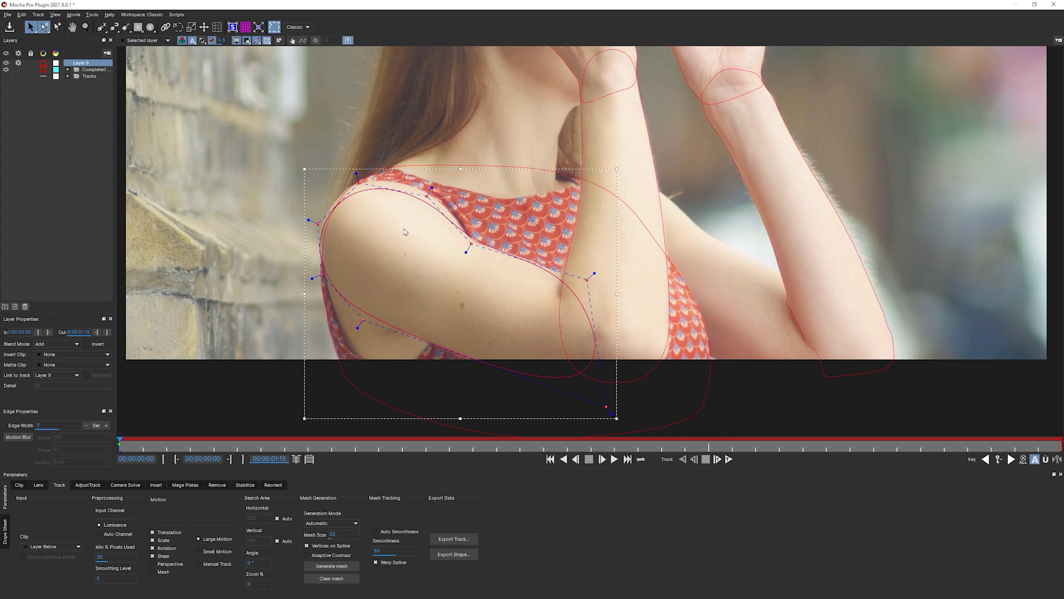
mouse_move(285, 210)
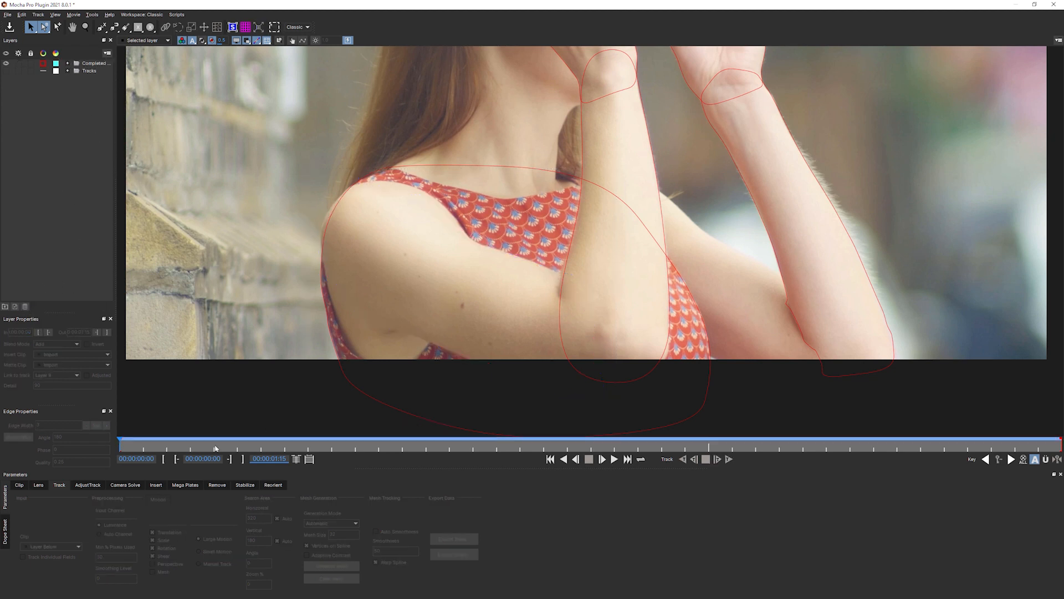
Scrub ahead through the shot to check the shoulder mask outline follows the woman.
drag(217, 446, 485, 447)
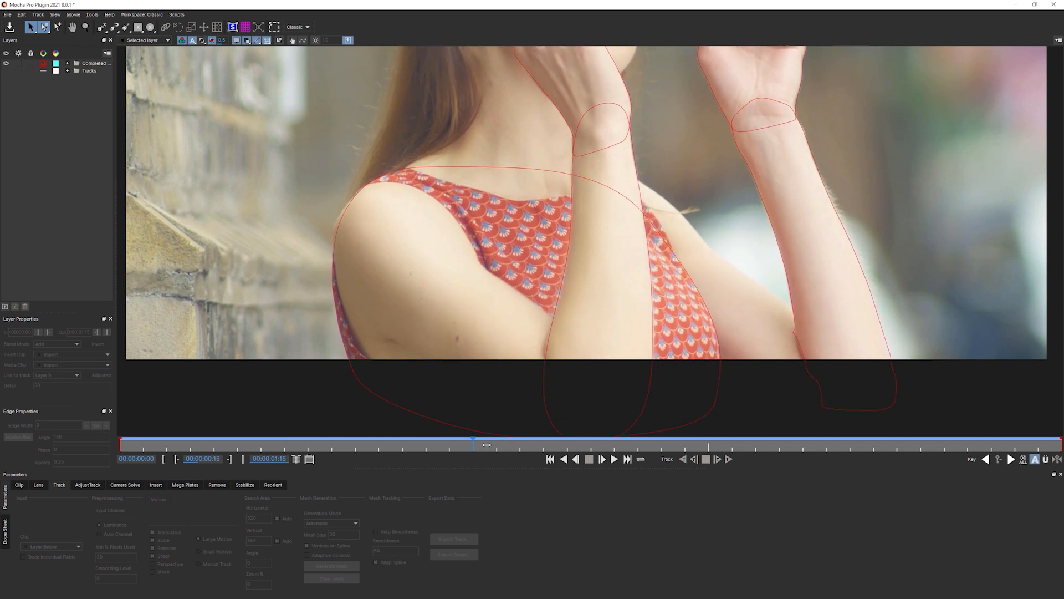
drag(485, 446, 991, 445)
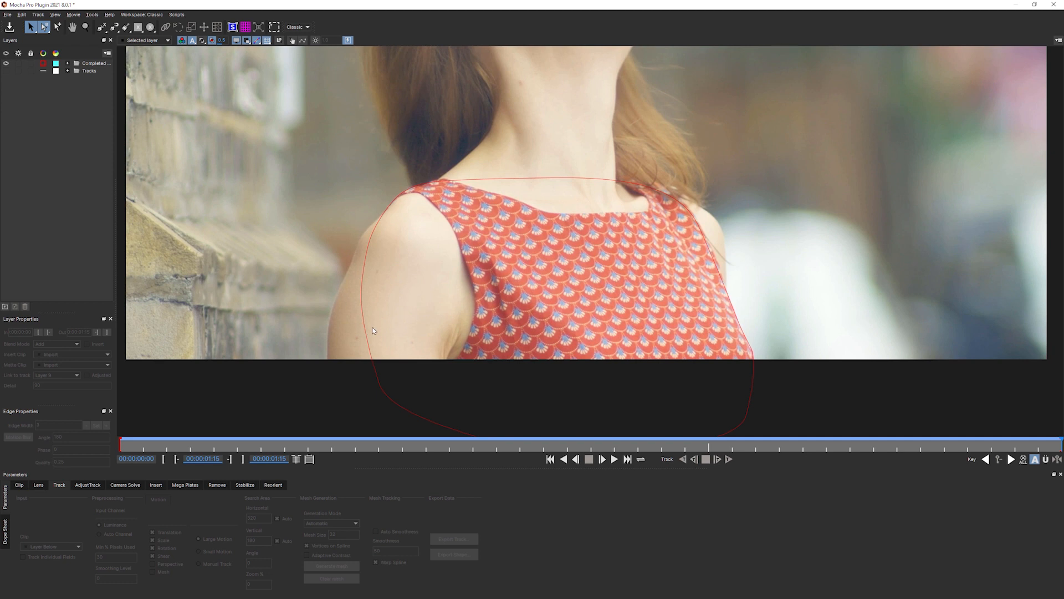
mouse_move(363, 340)
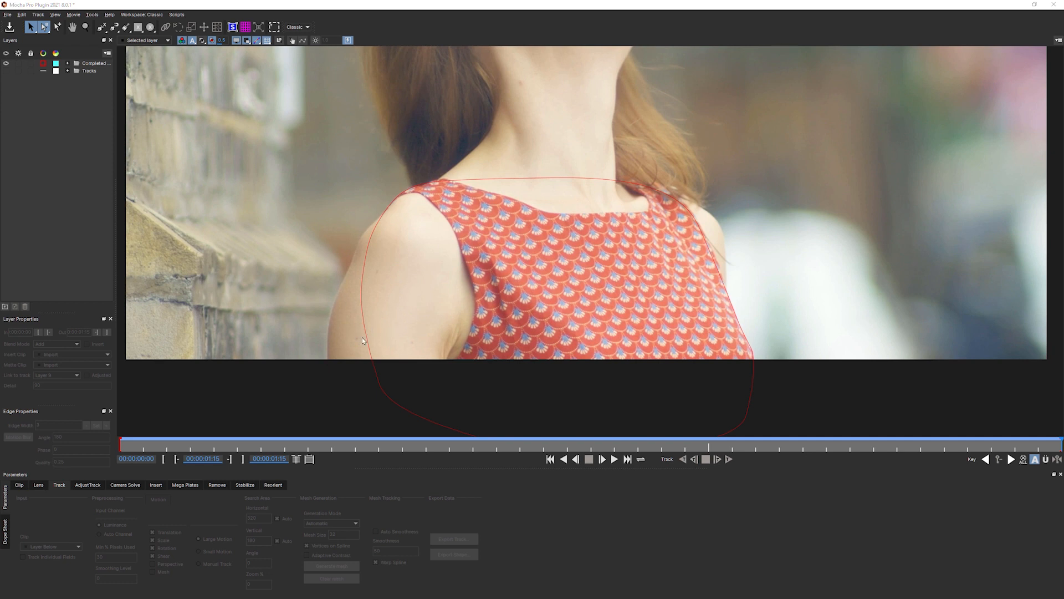
mouse_move(922, 447)
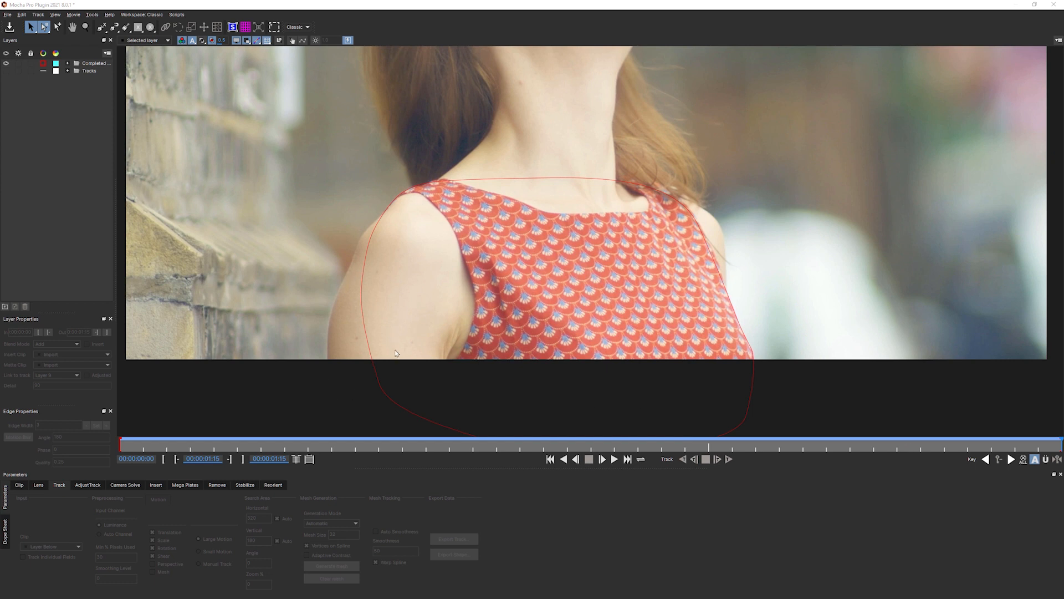
mouse_move(172, 206)
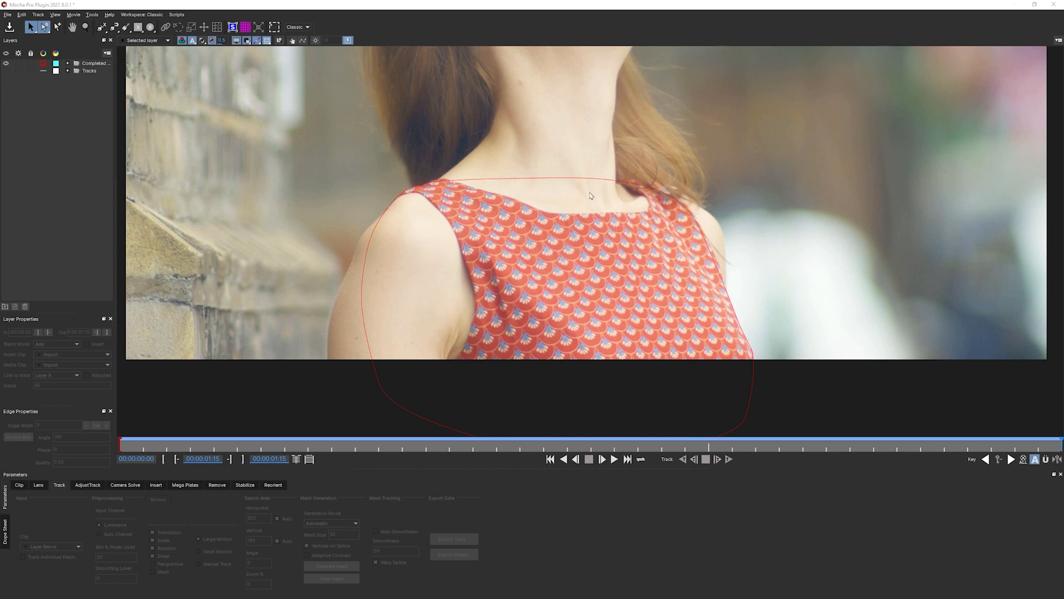
mouse_move(403, 239)
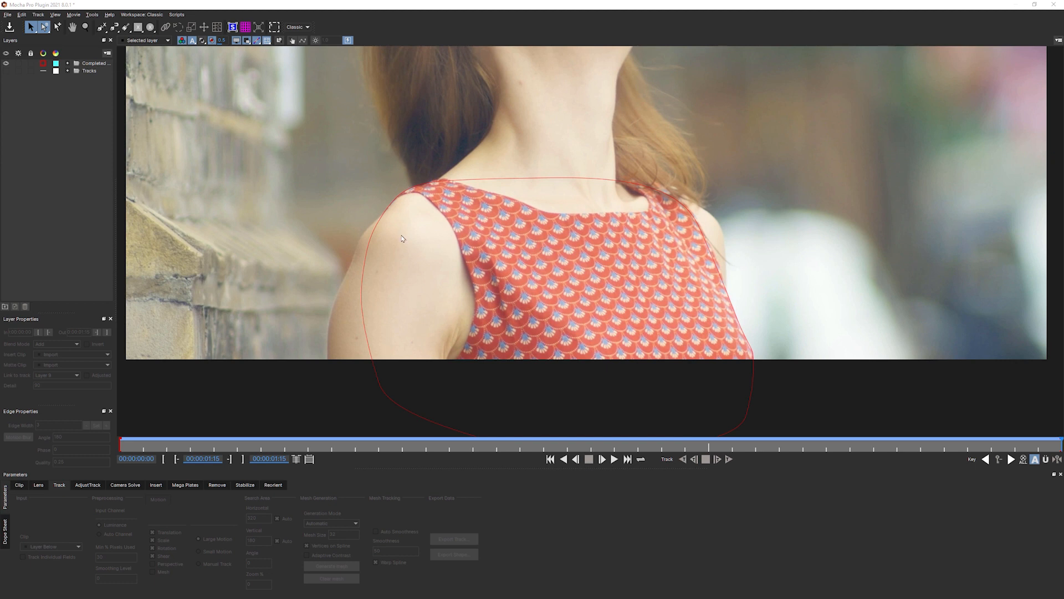
mouse_move(236, 113)
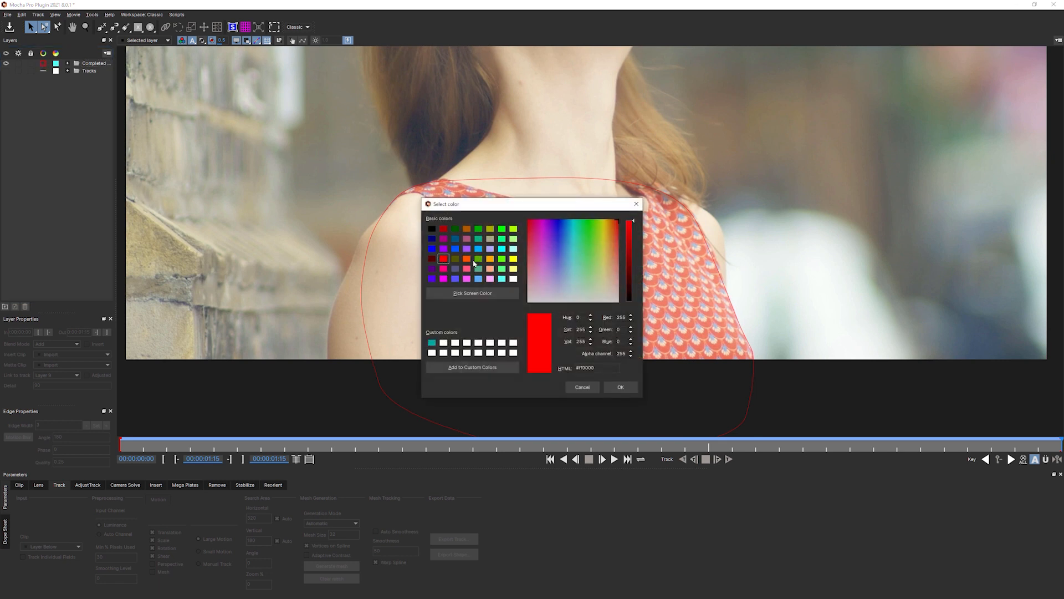
Set the arm layer's outline colour to purple and start a new spline stroke.
click(466, 251)
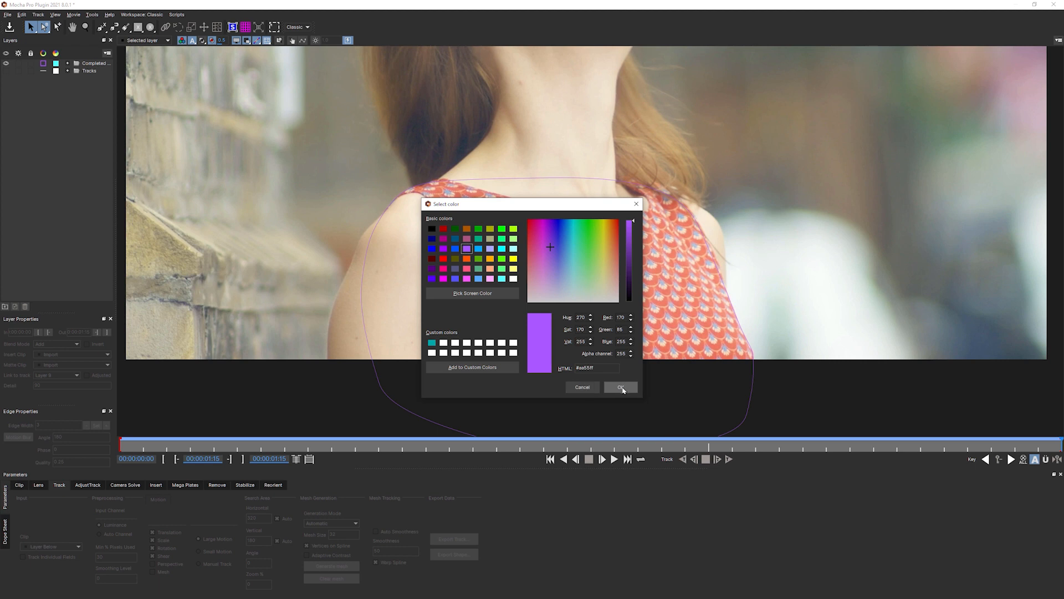
click(621, 386)
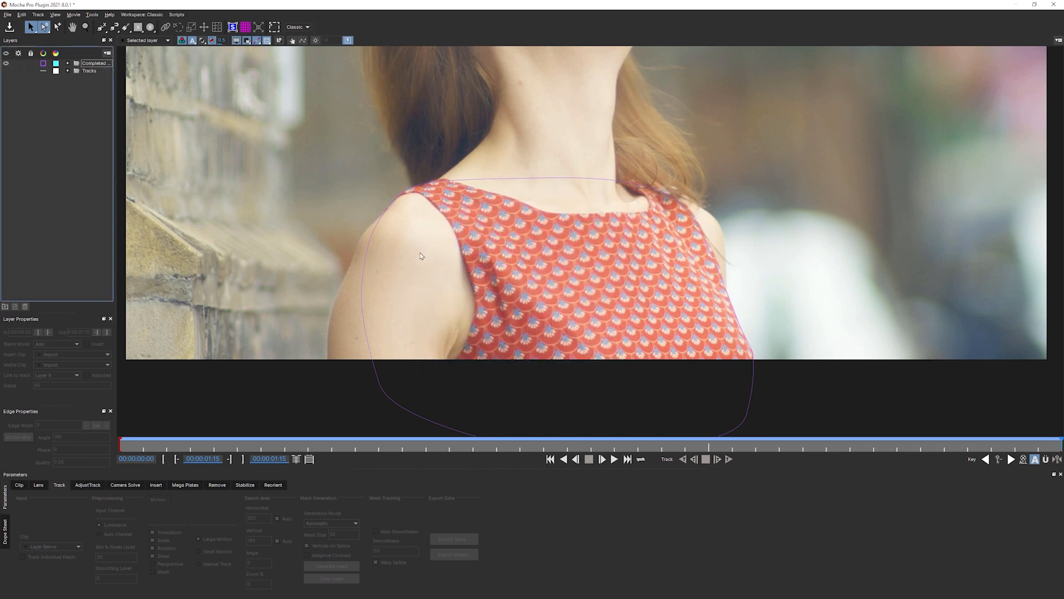
mouse_move(332, 306)
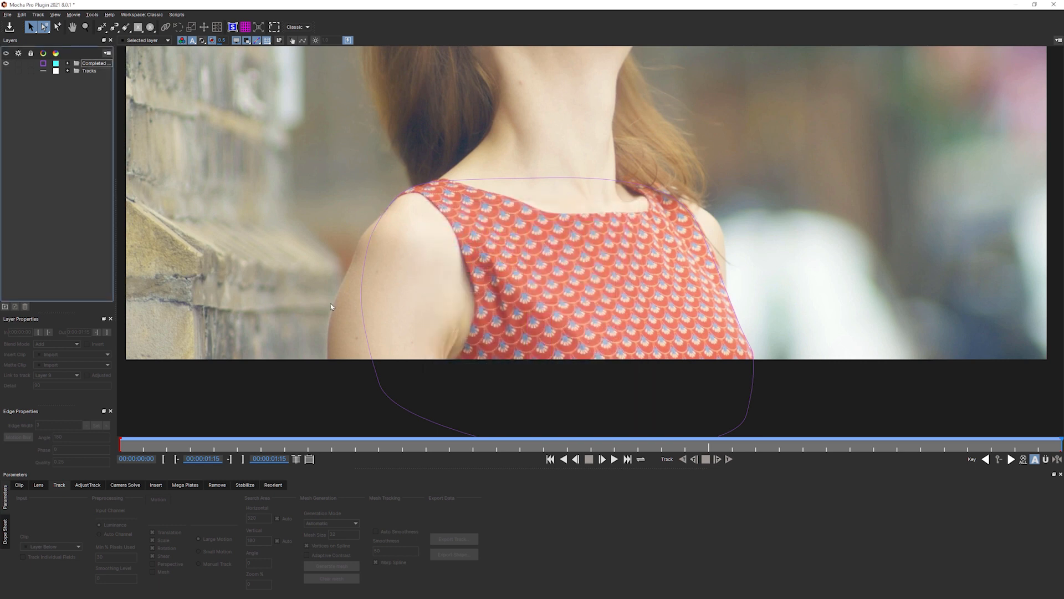
click(84, 26)
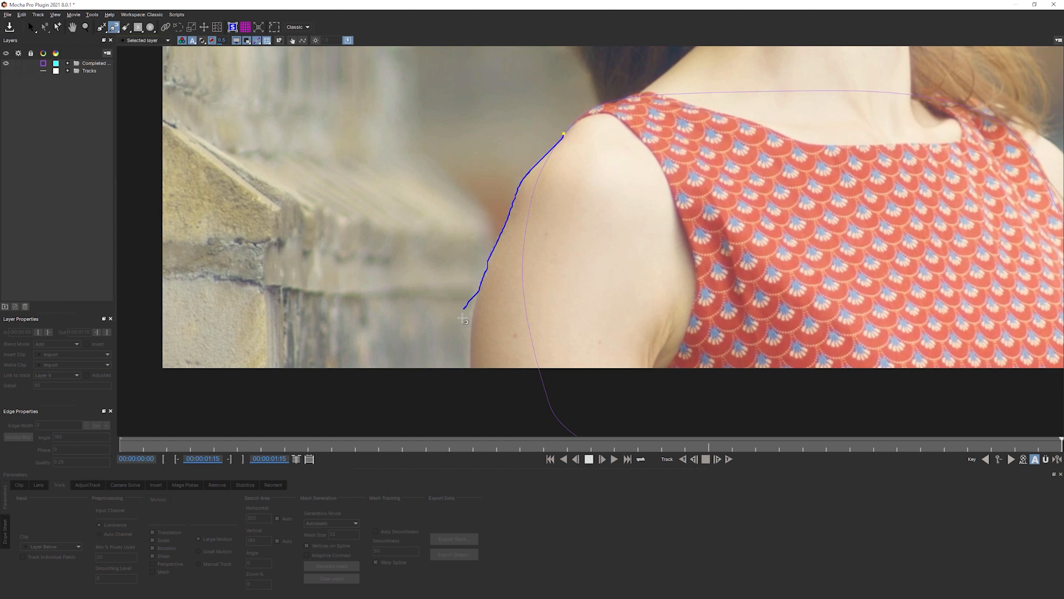
Trace a freehand spline along the upper arm's outer edge, closing it below the frame.
drag(464, 319, 624, 413)
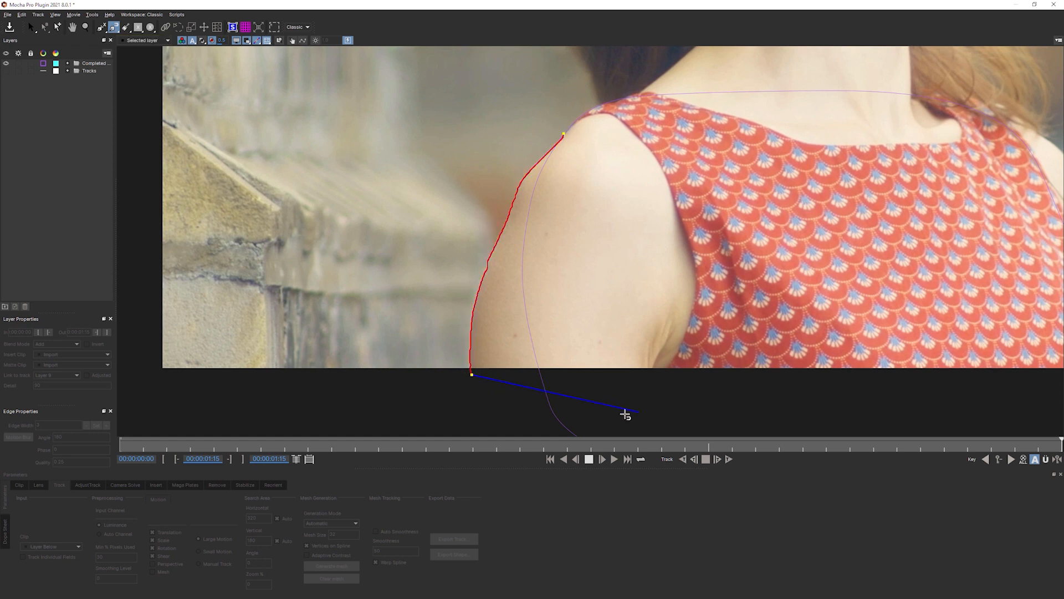
drag(625, 414, 492, 429)
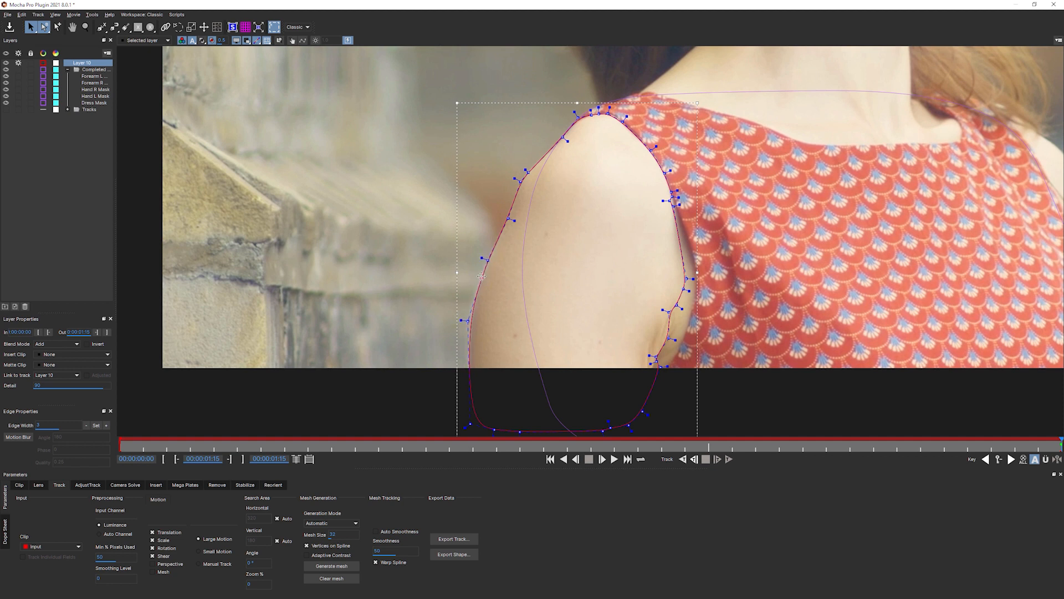
mouse_move(703, 370)
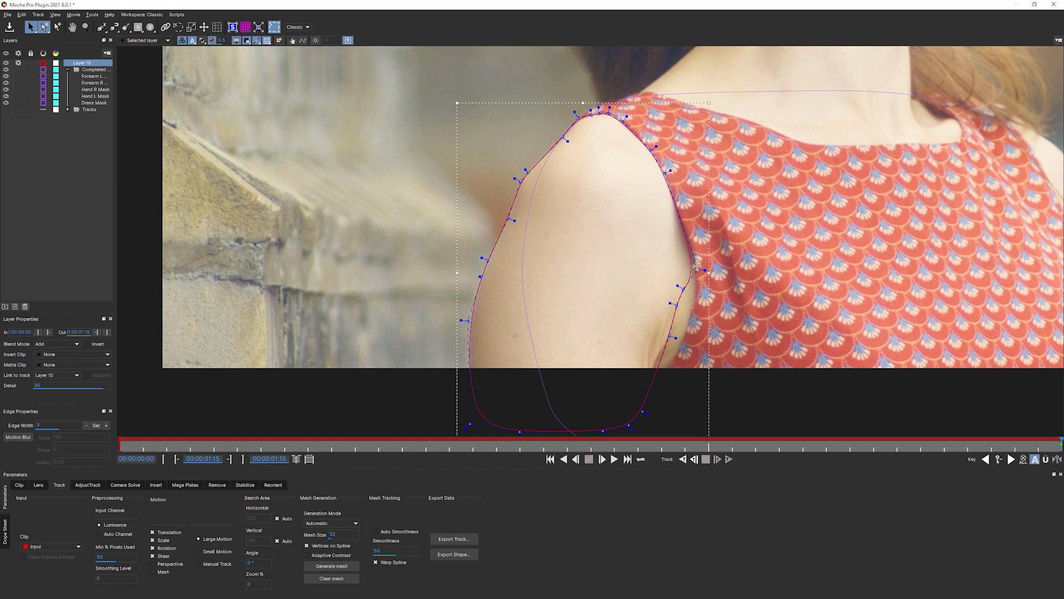
Adjust the spline control points so the mask hugs the arm's inner edge against the dress.
click(73, 26)
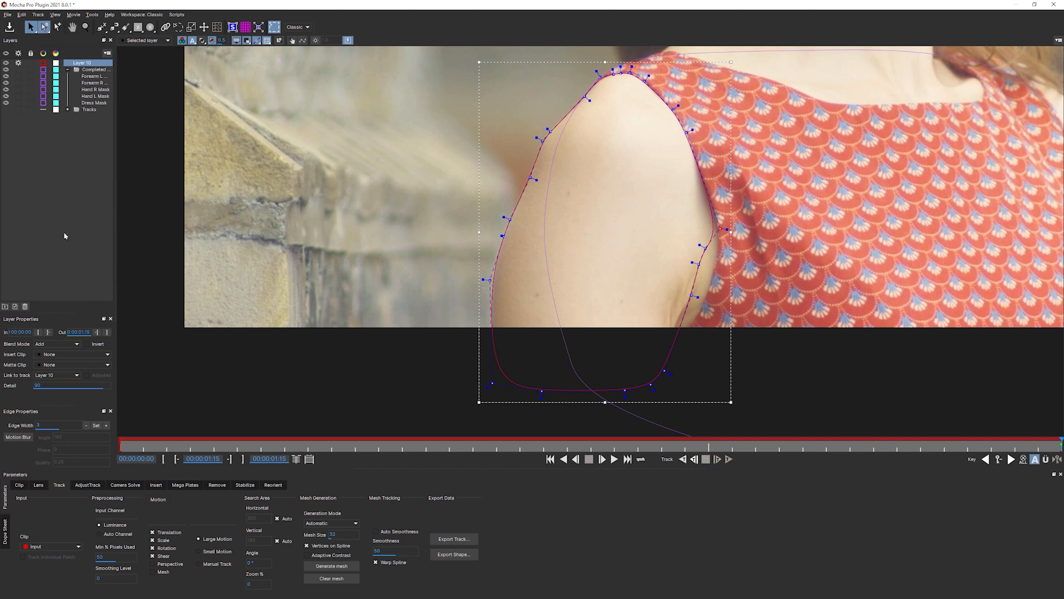
mouse_move(85, 272)
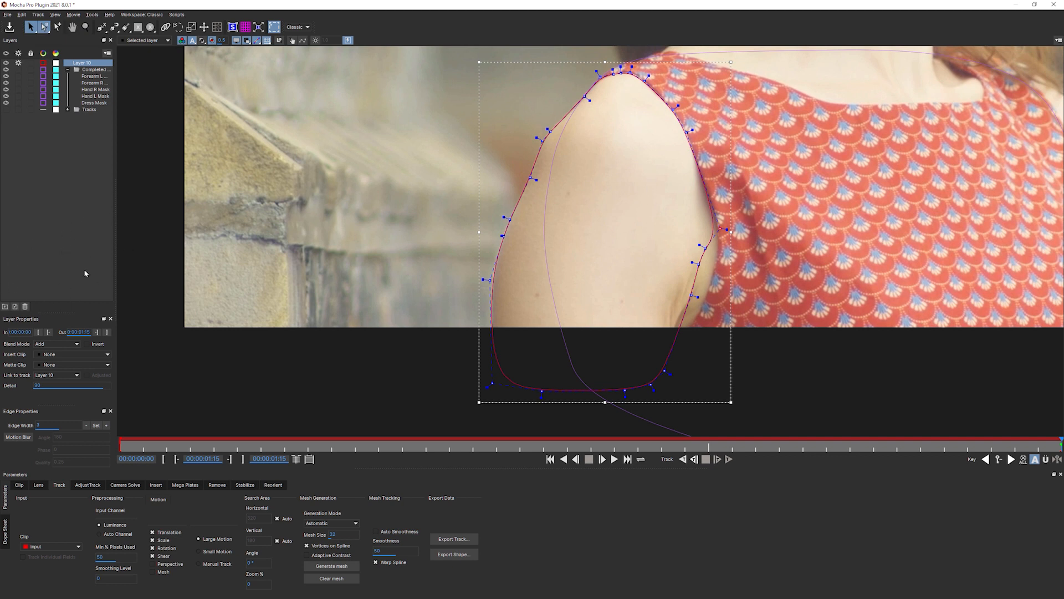
mouse_move(75, 251)
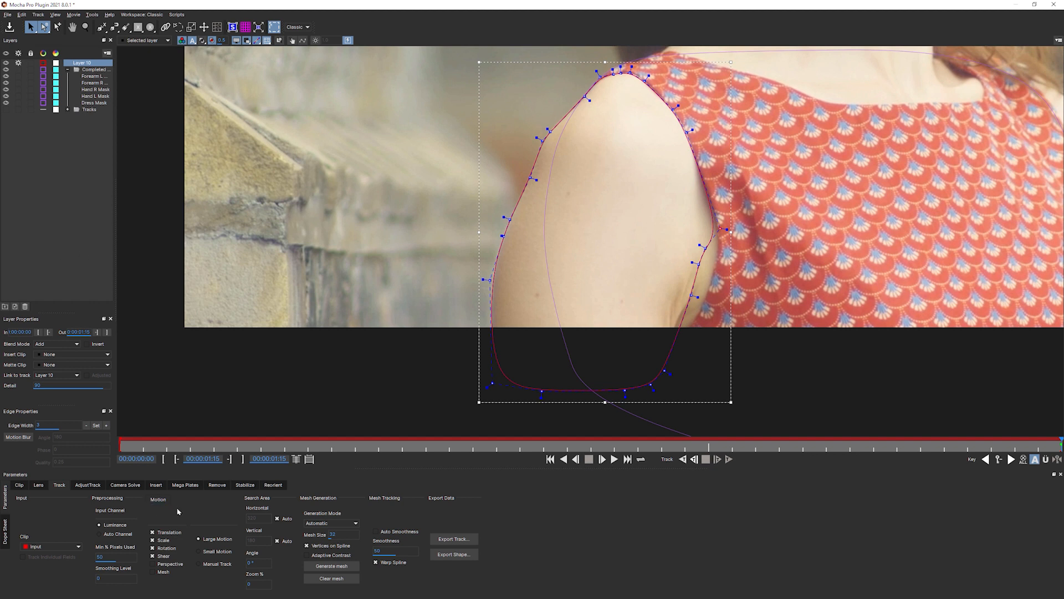
mouse_move(160, 508)
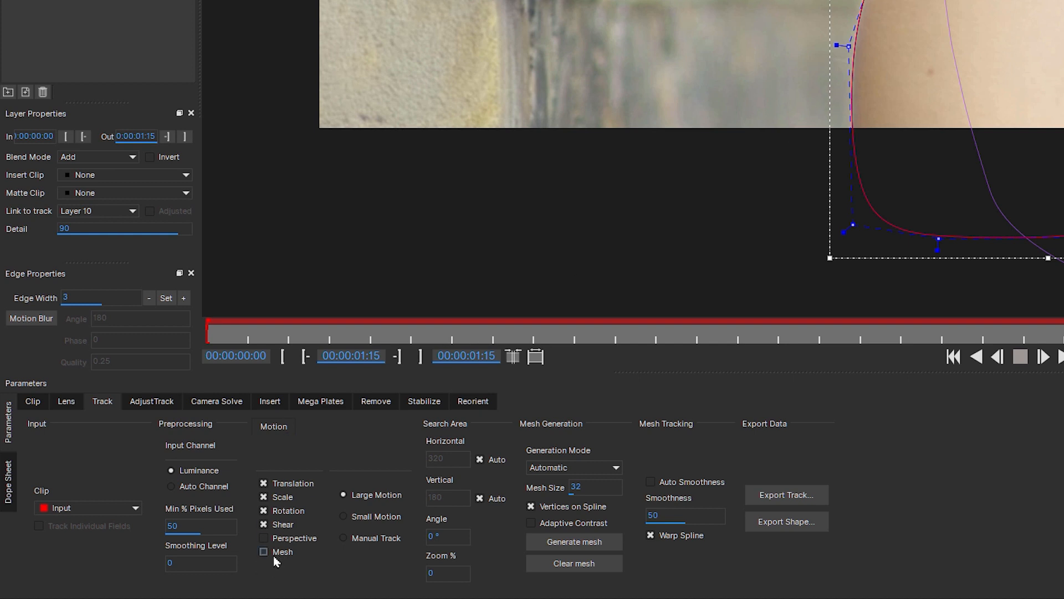
mouse_move(266, 575)
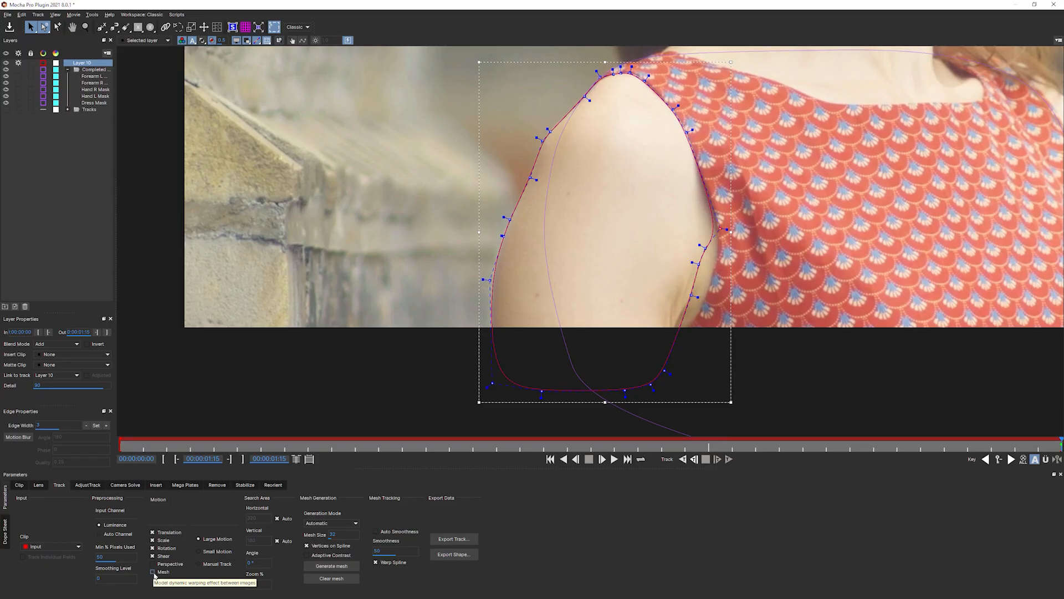
Enable Mesh motion tracking and generate a dense triangular mesh inside the upper-arm shape.
click(332, 566)
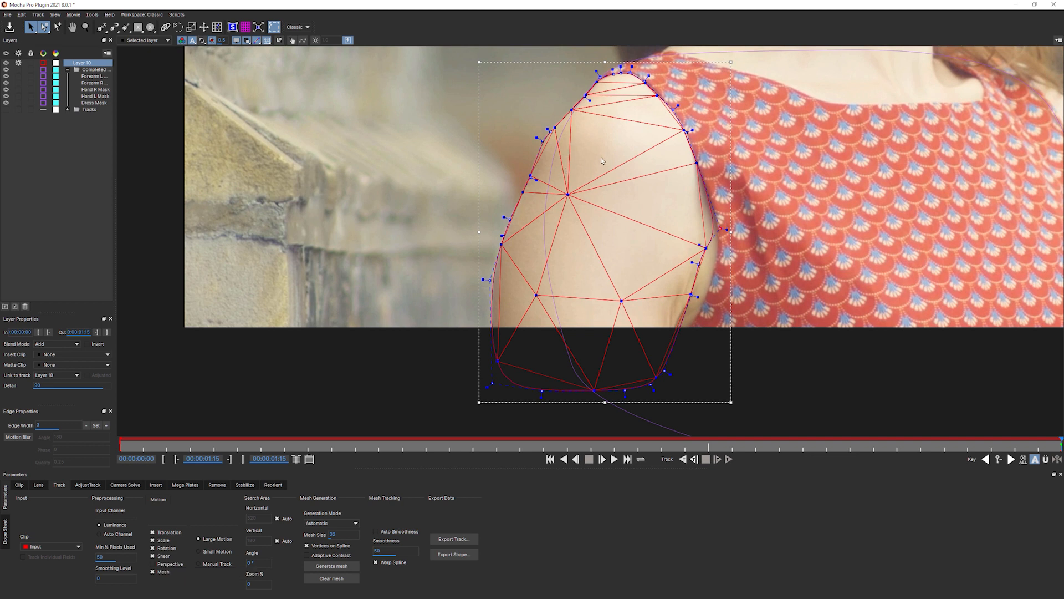
mouse_move(160, 580)
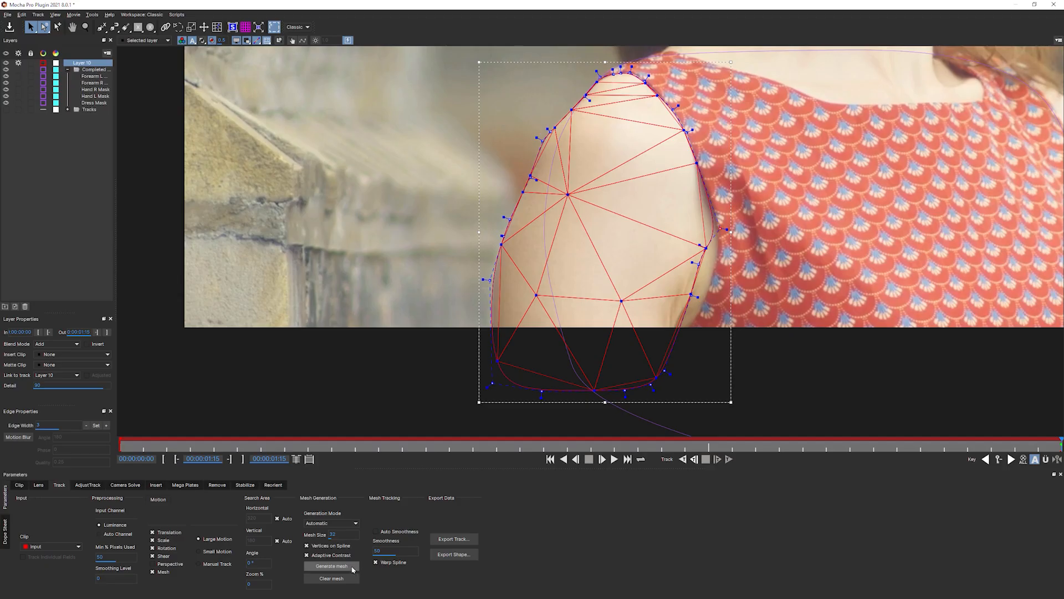
click(332, 565)
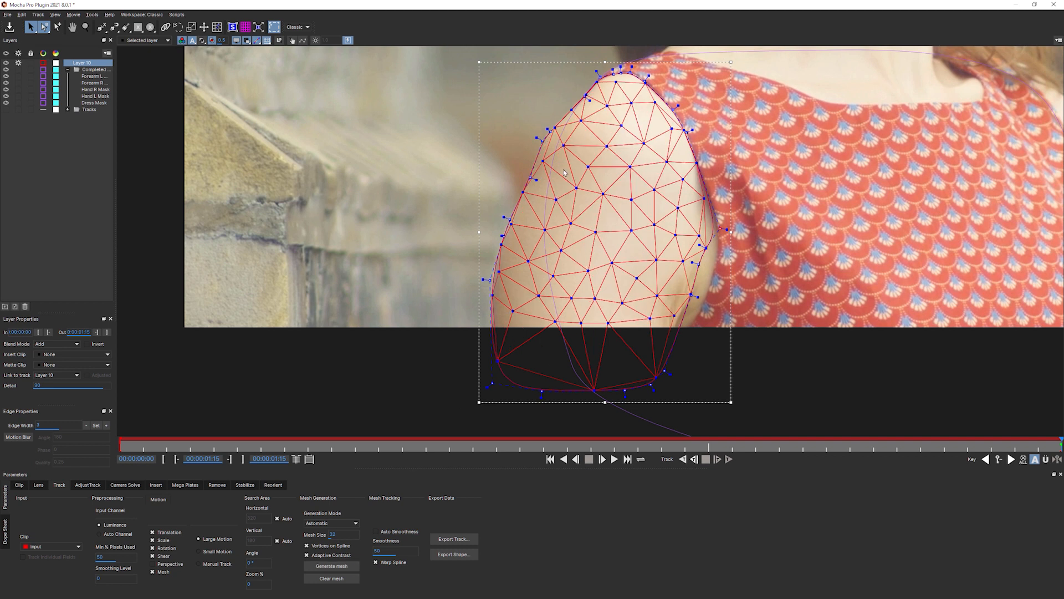
mouse_move(633, 230)
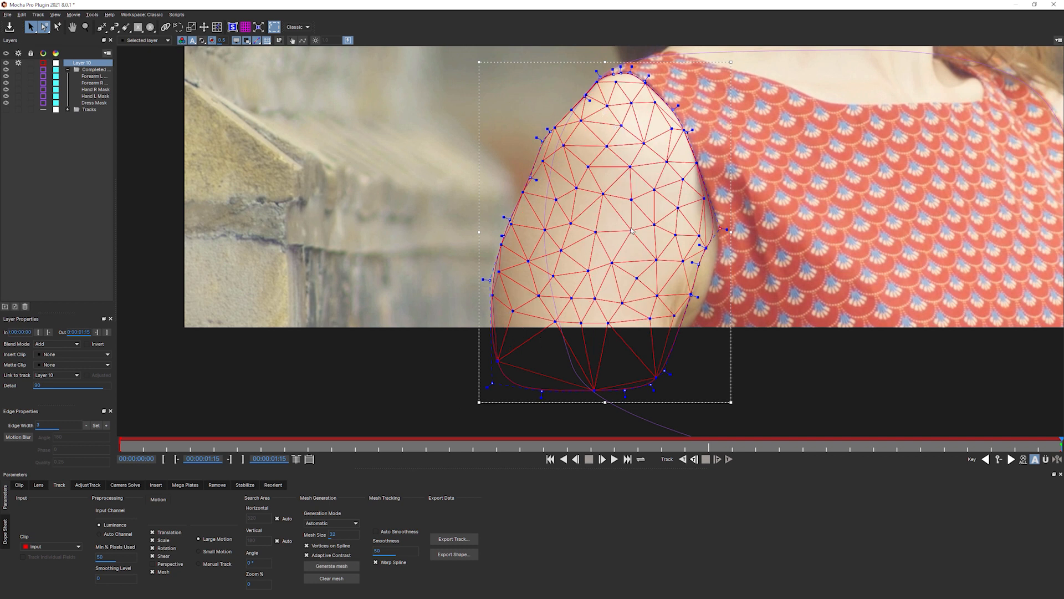
click(330, 565)
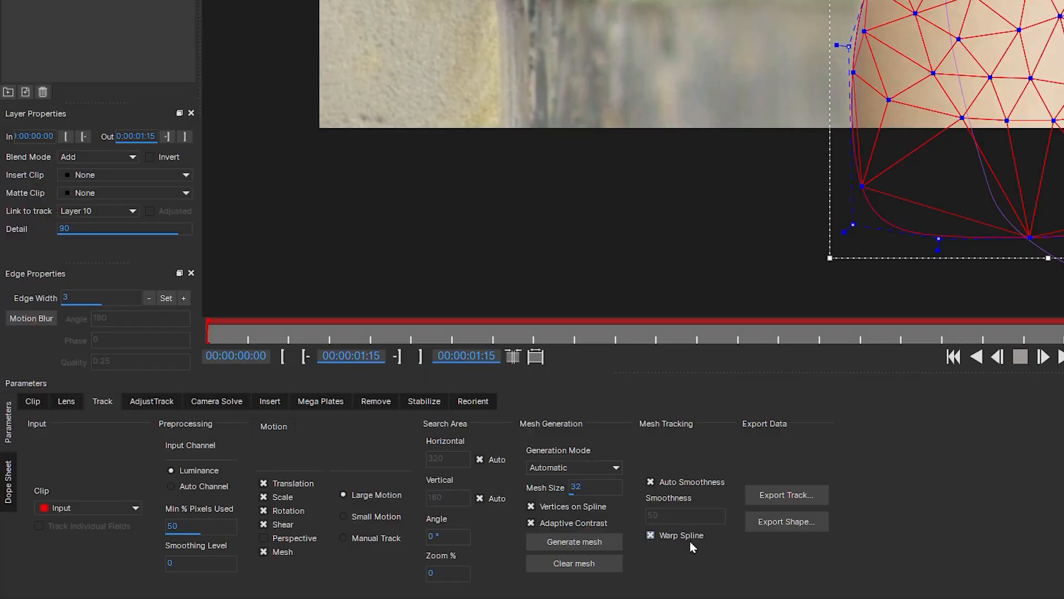
mouse_move(687, 562)
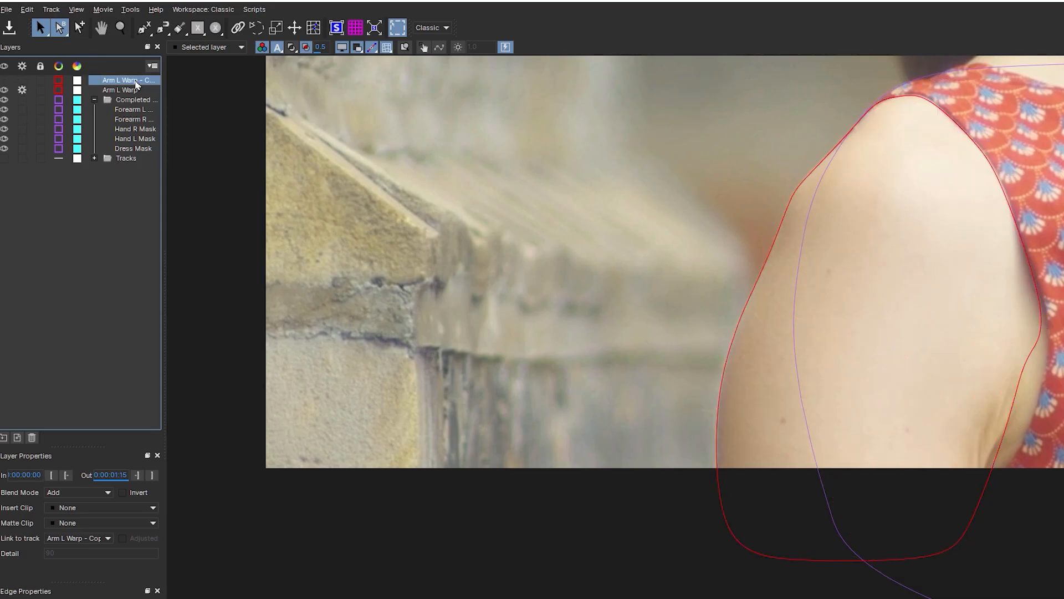
Rename the duplicated arm layer to Arm L Simple and reselect Arm L Warp.
click(128, 89)
text(Simple)
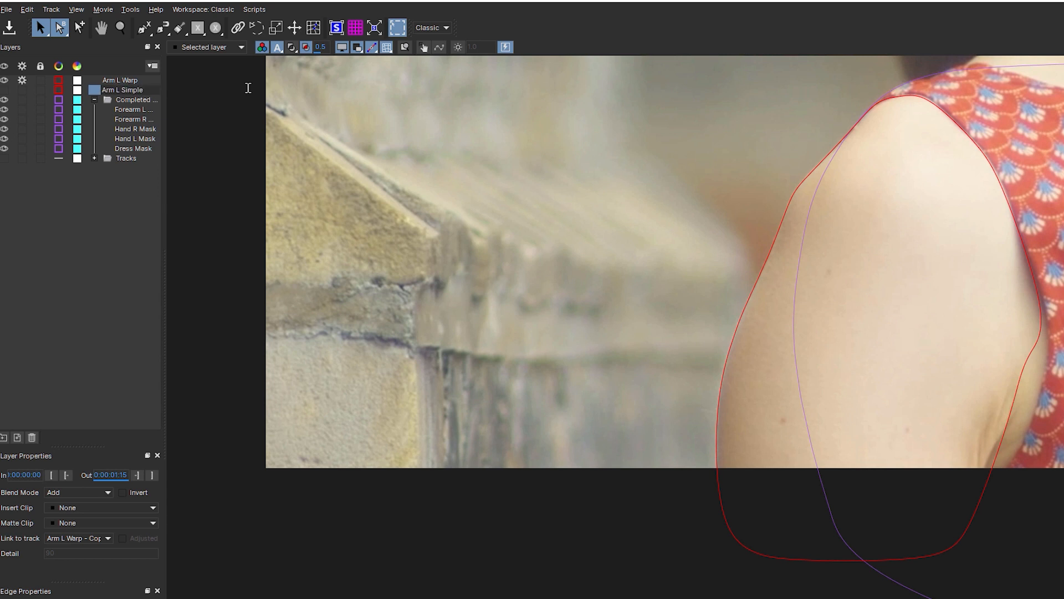
click(121, 90)
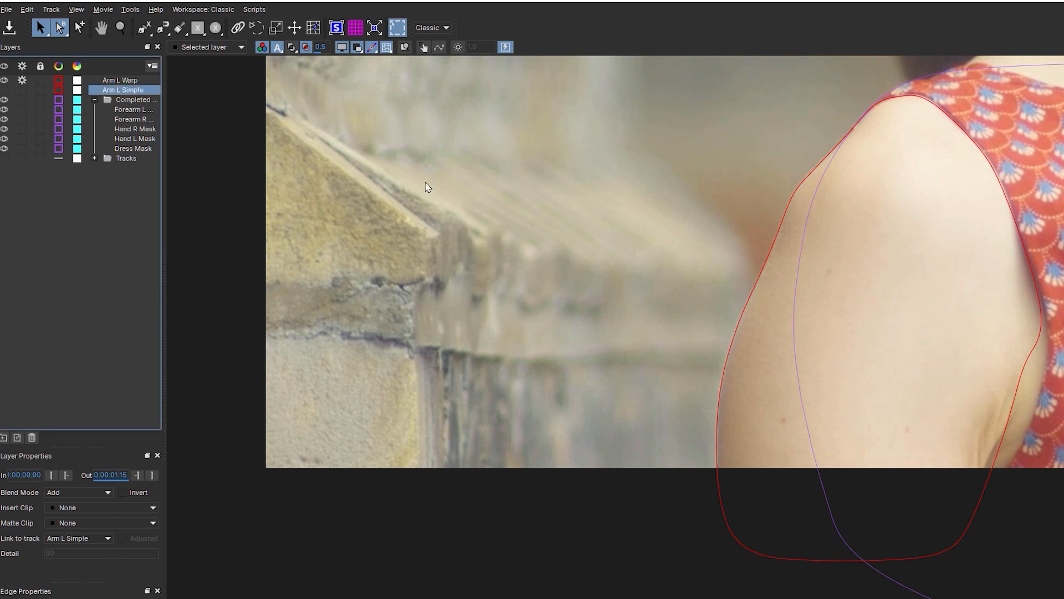
click(117, 80)
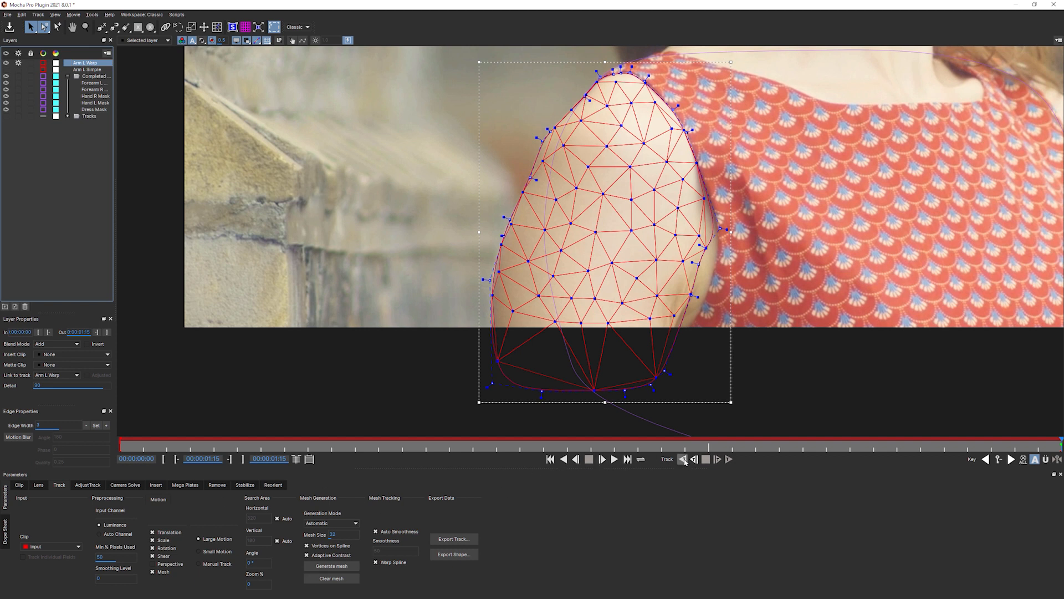
Mesh-track the Arm L Warp layer forward and scrub frames to verify the warping mesh.
click(685, 459)
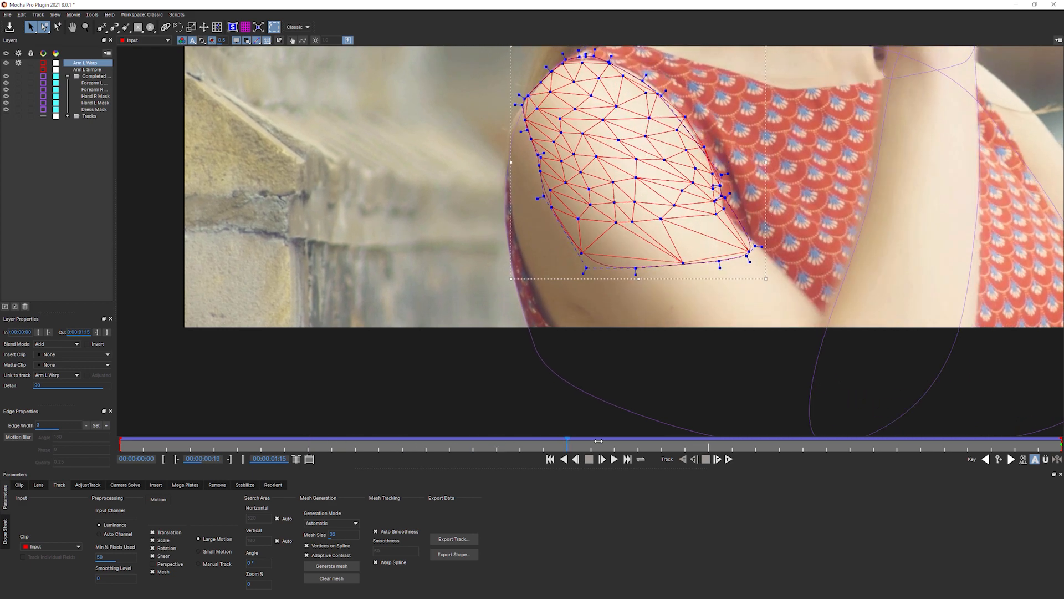
drag(597, 446, 892, 446)
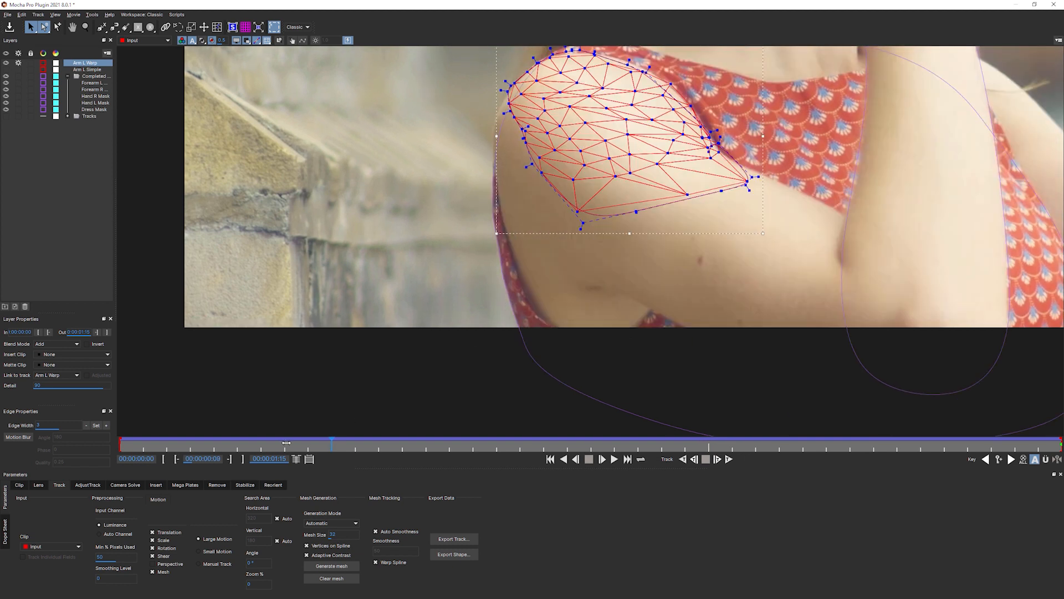
drag(285, 442, 825, 442)
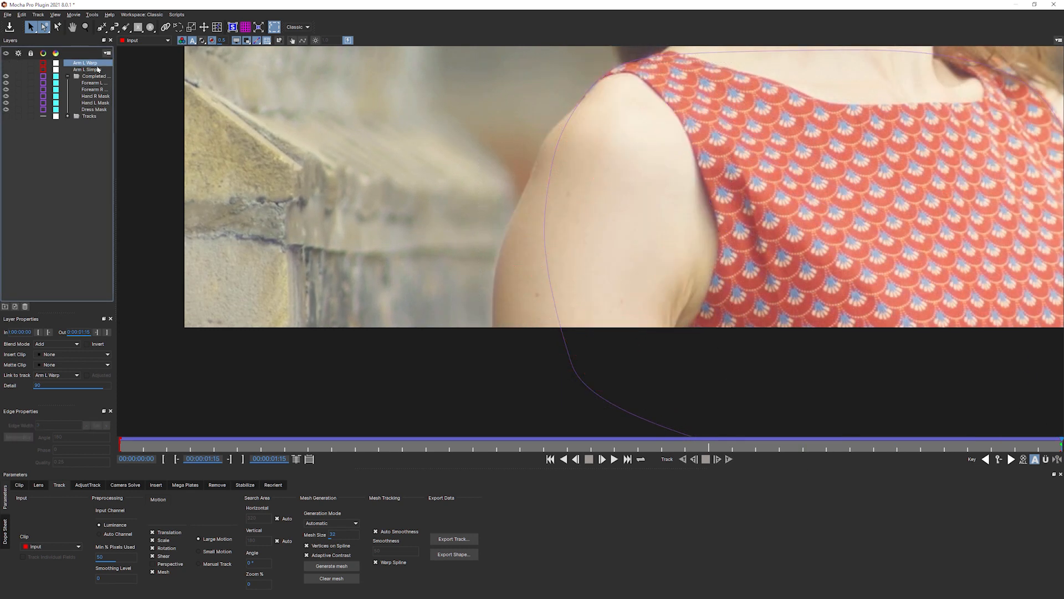
Select the Arm L Simple layer and clear its generated mesh, leaving only the spline outline.
click(85, 62)
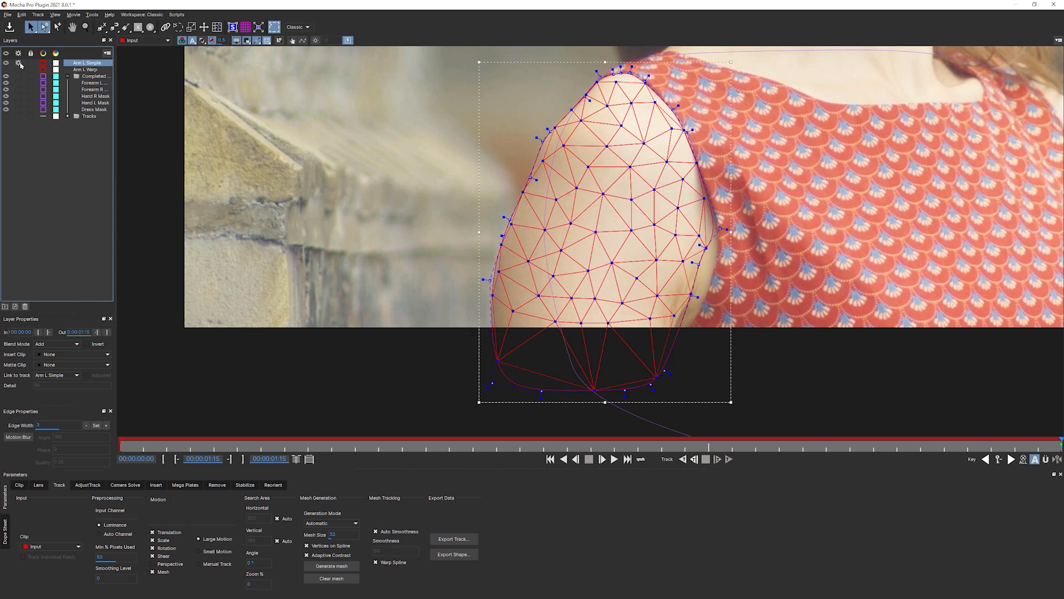
click(151, 571)
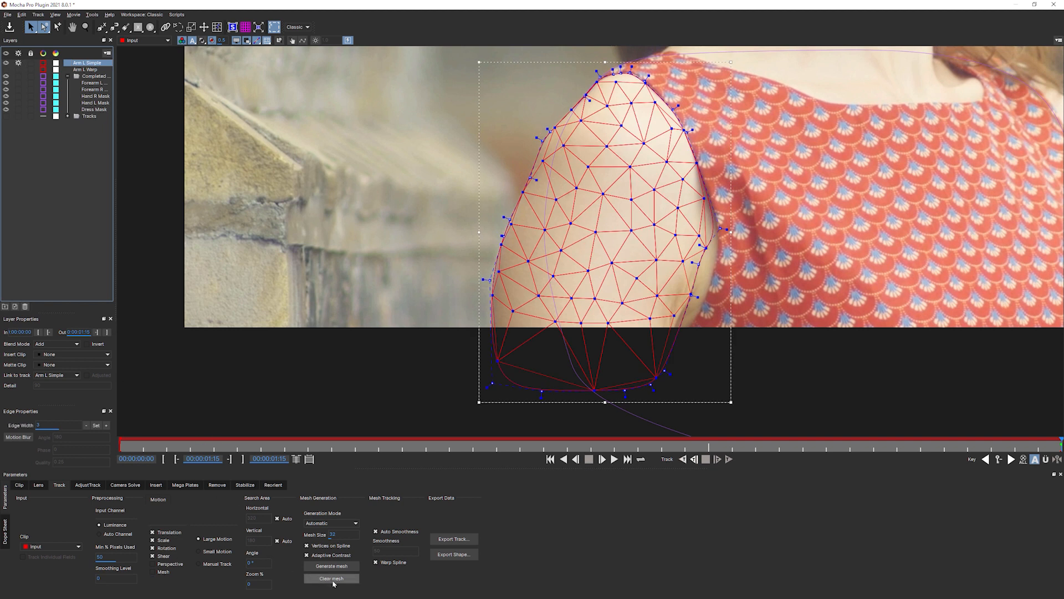
click(331, 578)
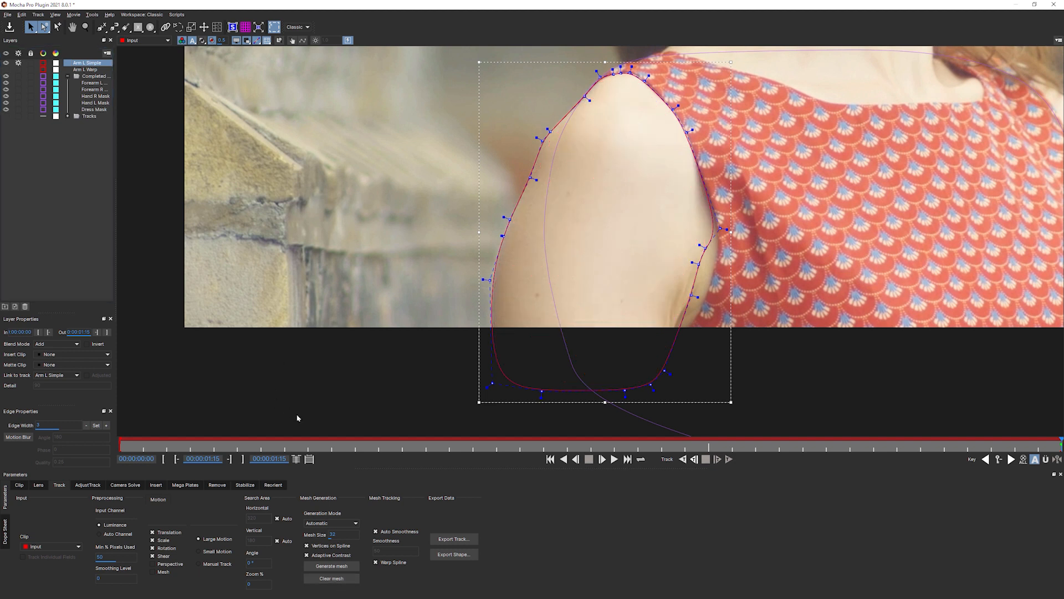
mouse_move(519, 460)
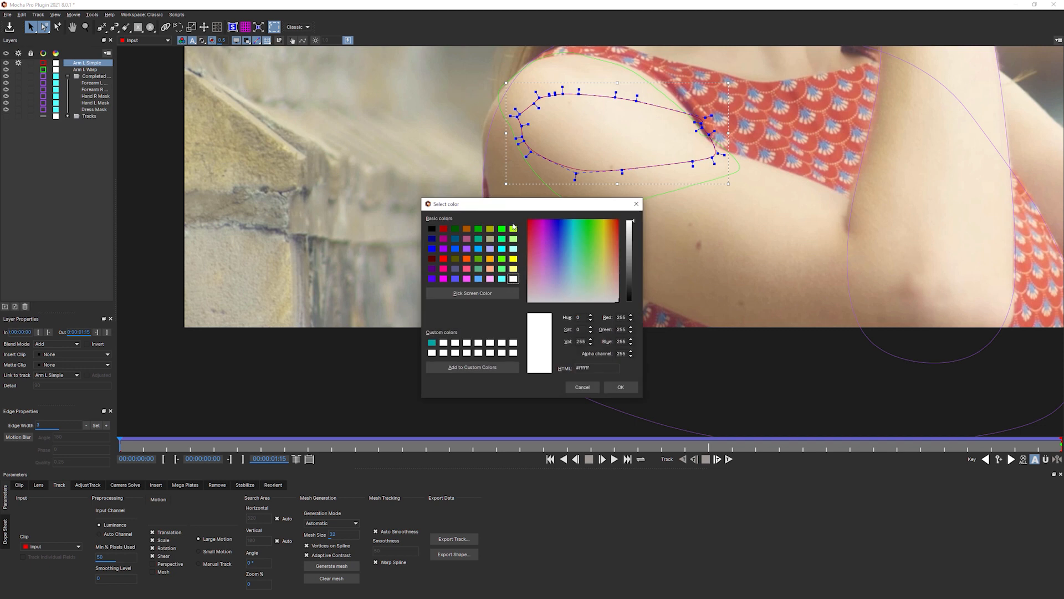
Set the Arm L Simple layer colour to red and display it as a filled matte over the shoulder.
click(621, 386)
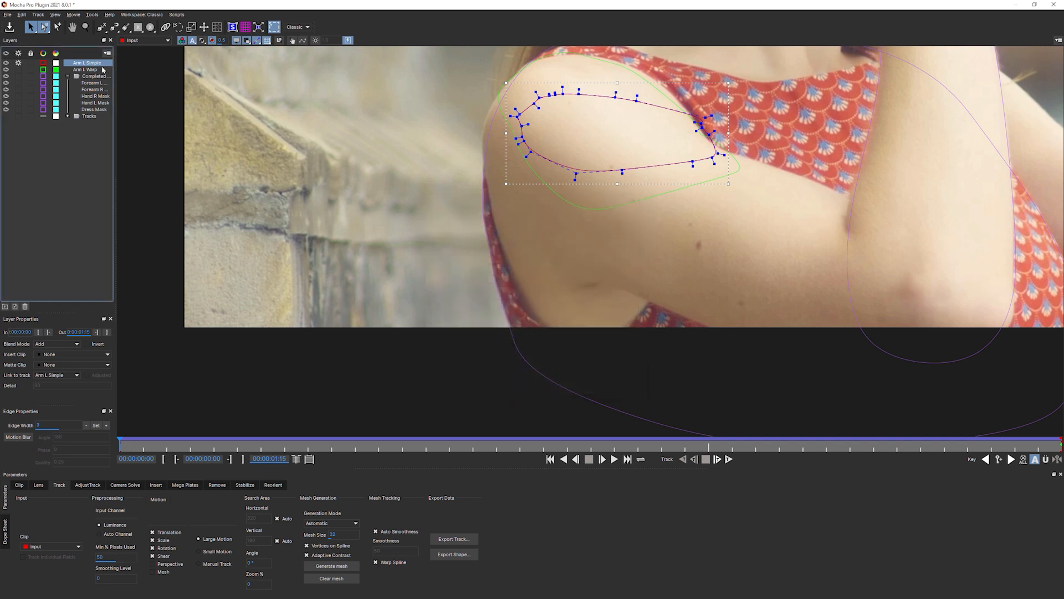
click(37, 62)
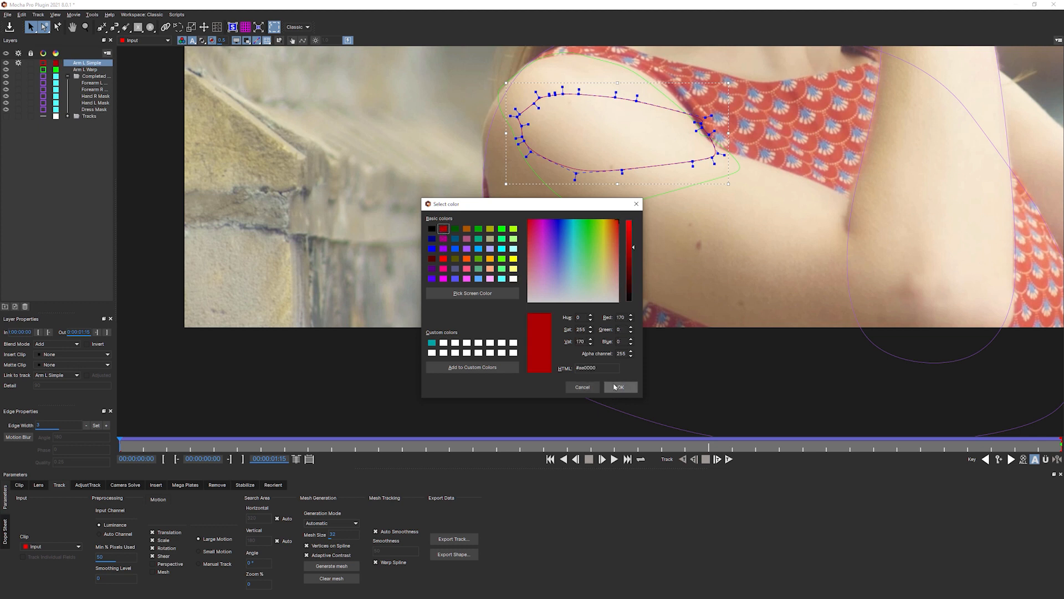
click(620, 387)
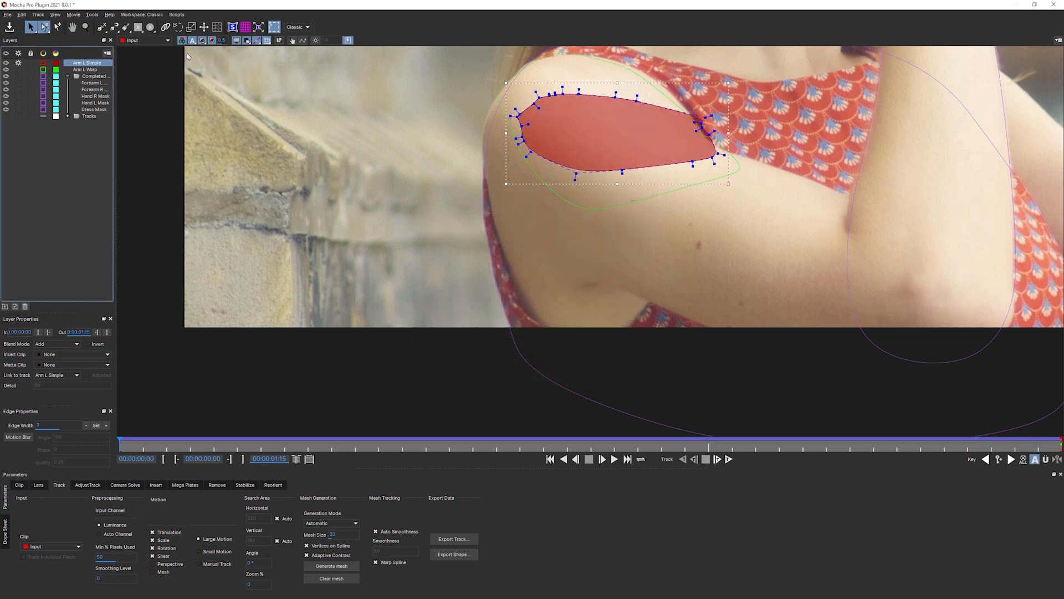
click(84, 68)
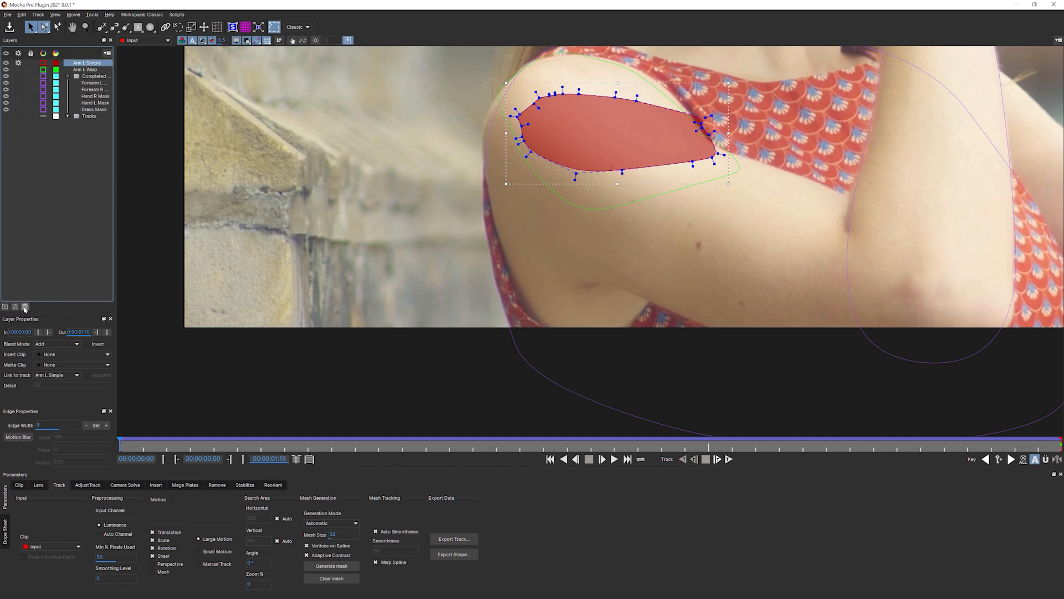
Delete the Arm L Simple layer, leaving Arm L Warp with its mesh over the shoulder.
click(81, 62)
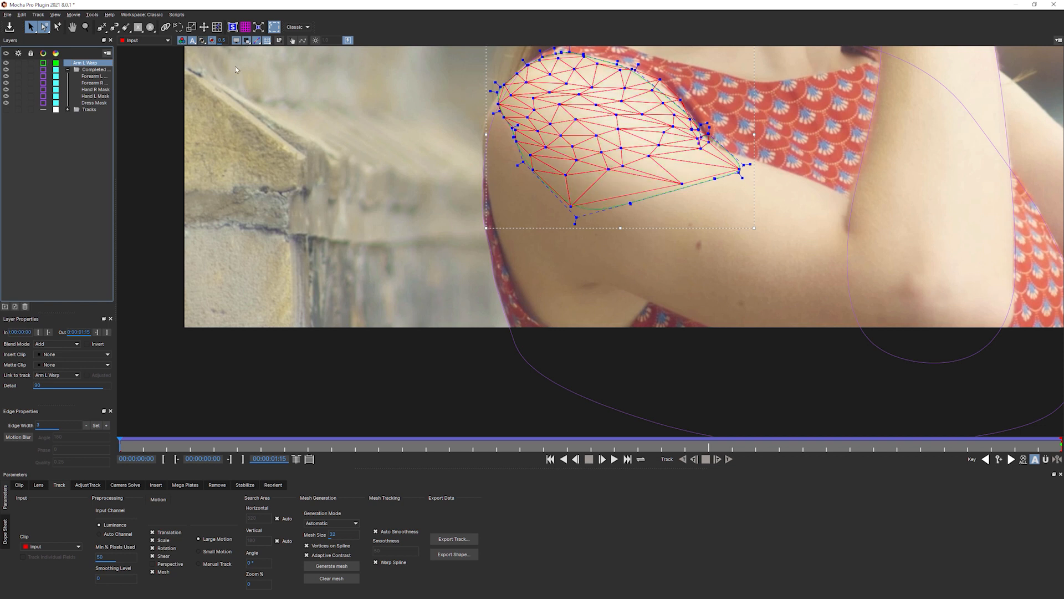
mouse_move(164, 245)
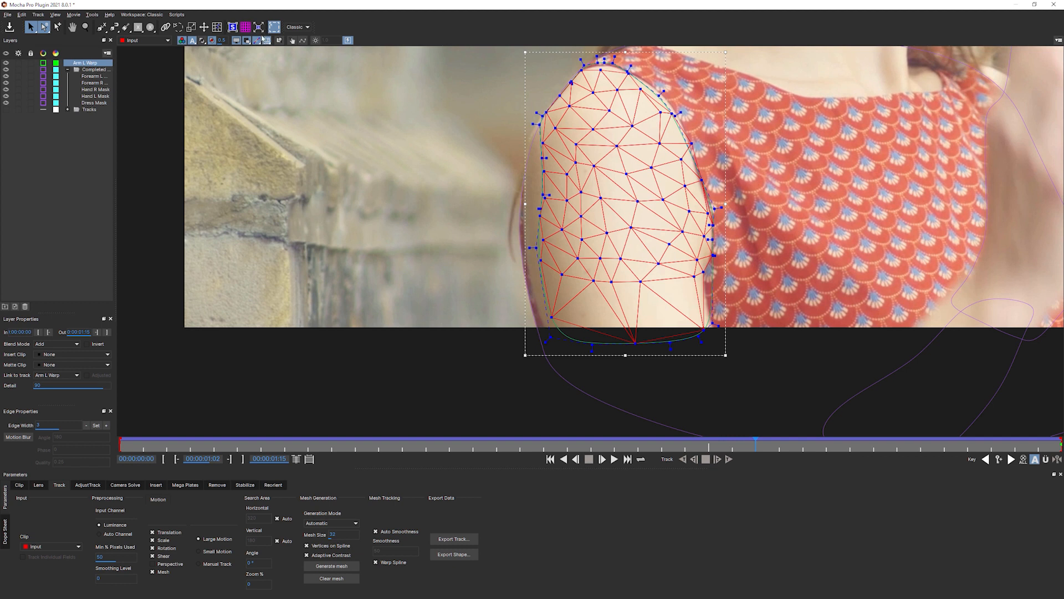
Switch to the Ben Roto workspace and step frames to extend the Arm L Warp spline below the frame.
click(297, 27)
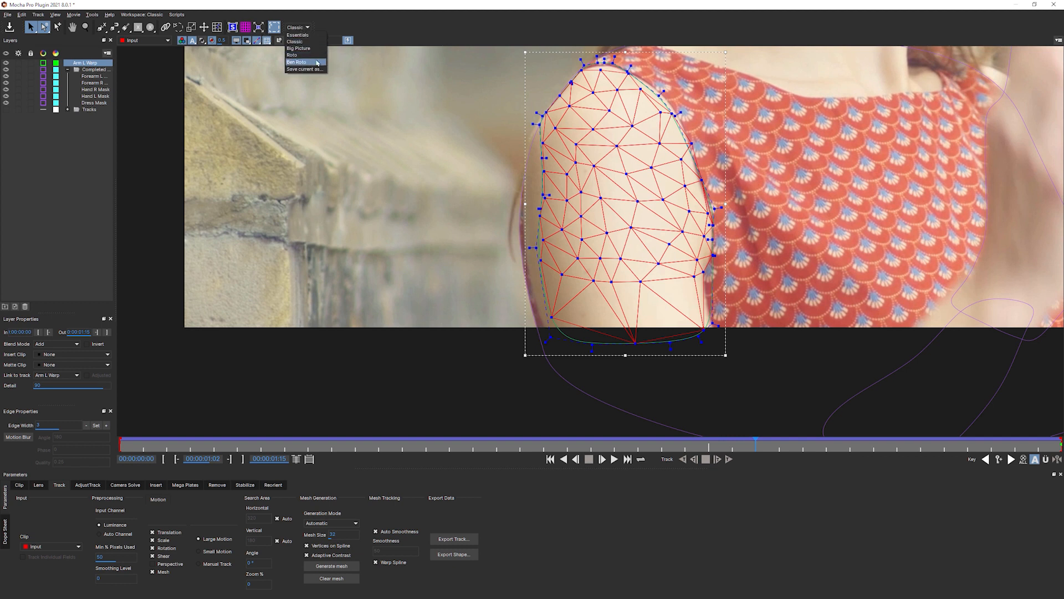
click(298, 61)
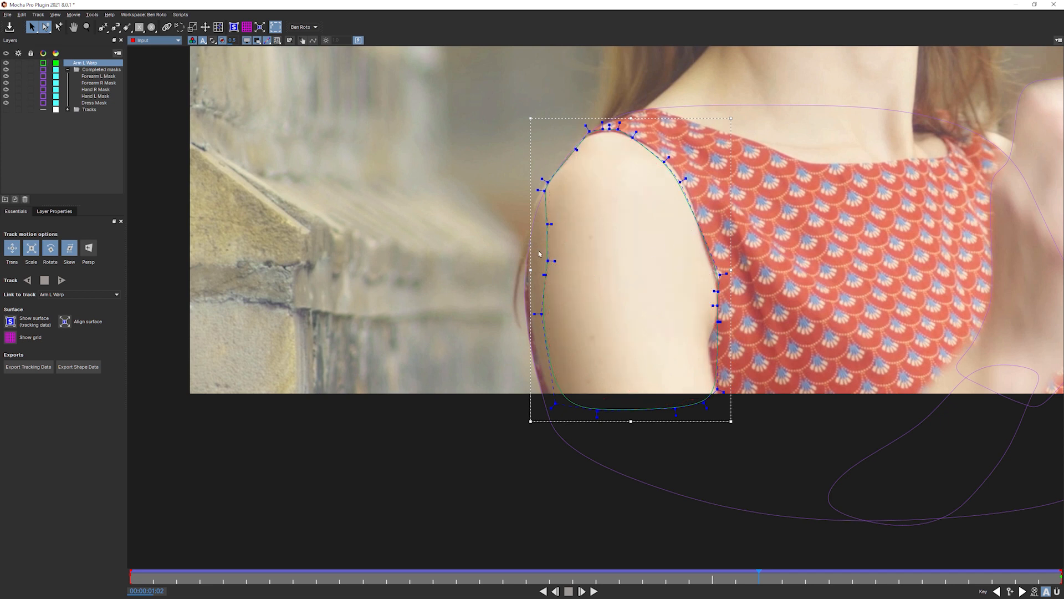
mouse_move(869, 583)
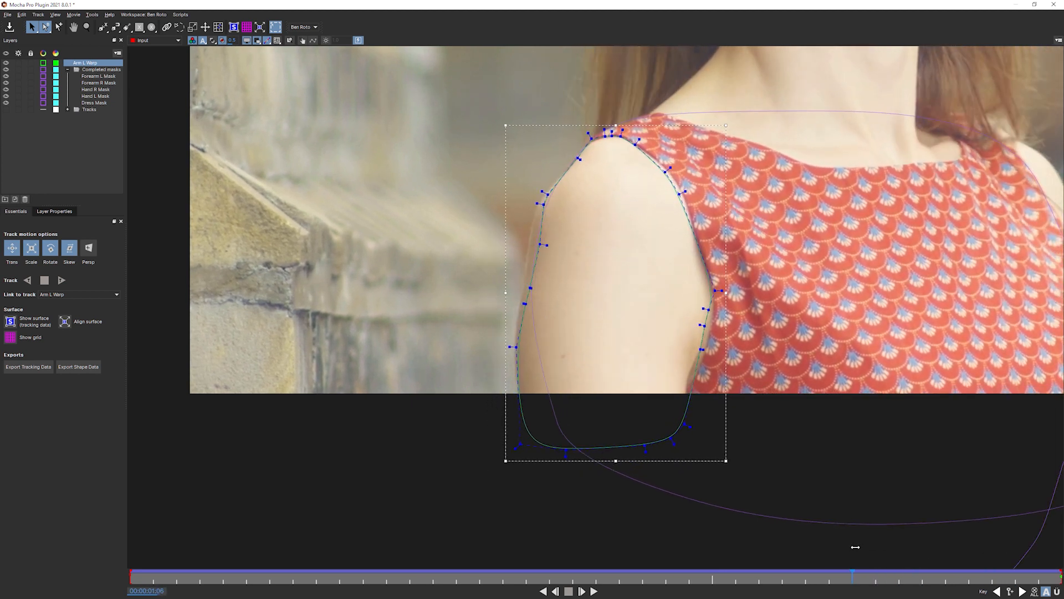
click(554, 592)
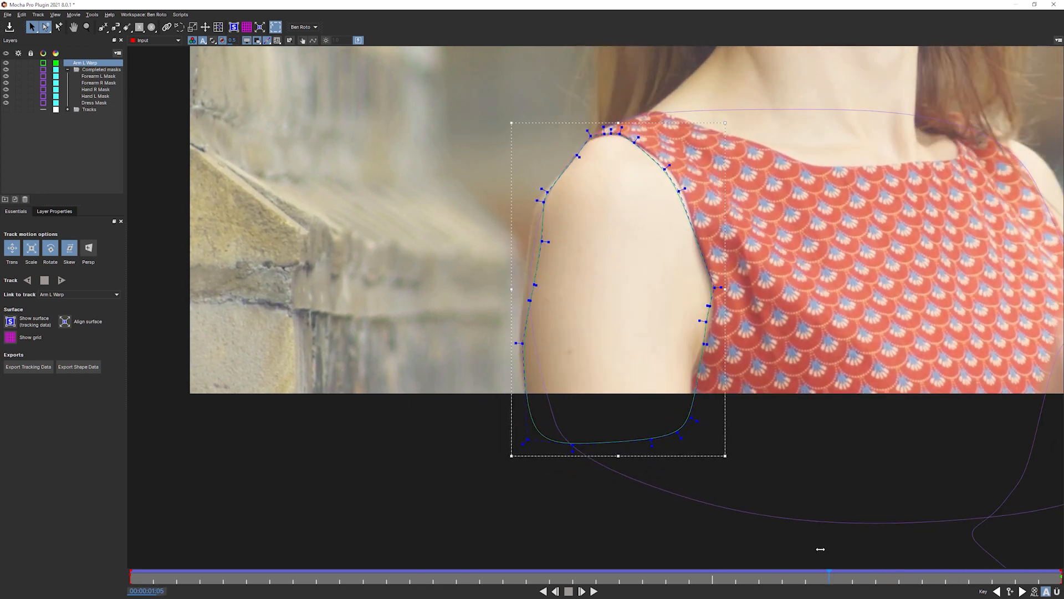
click(582, 591)
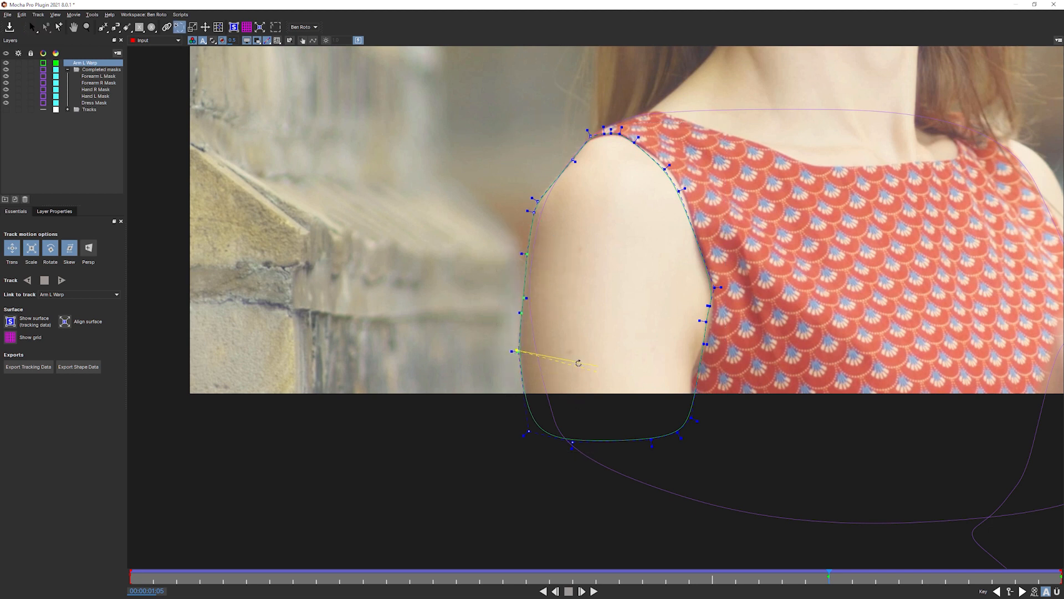
Refit the Arm L Warp spline on later frames so it hugs the shoulder outline.
click(37, 27)
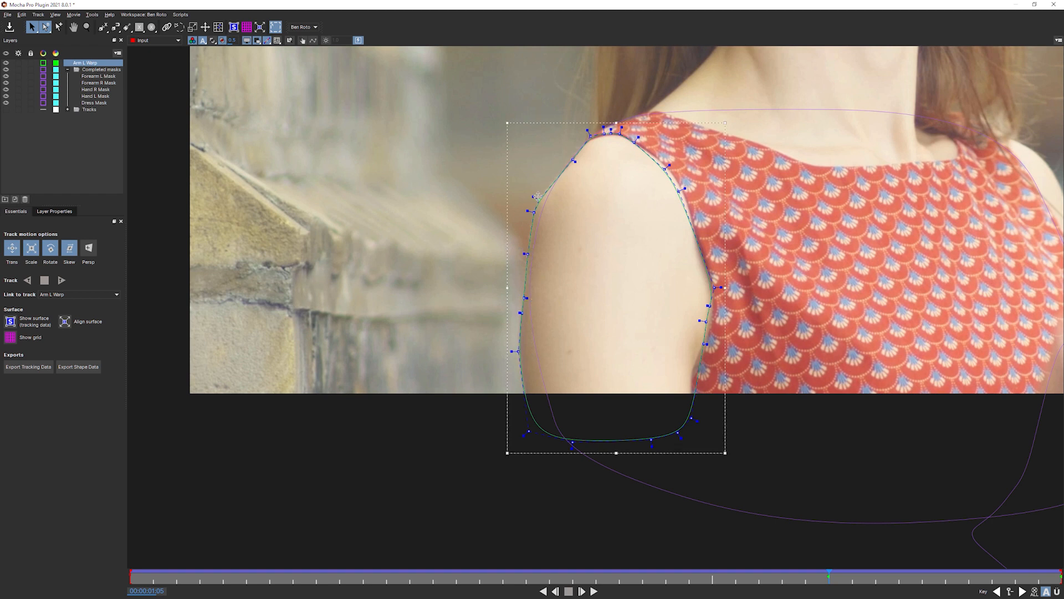
click(588, 591)
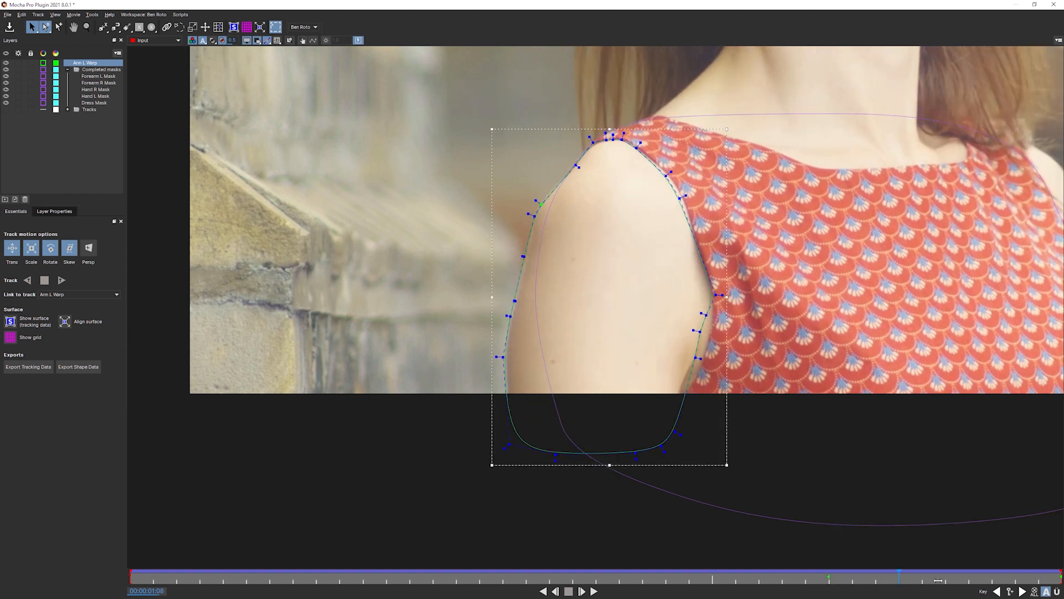
click(582, 591)
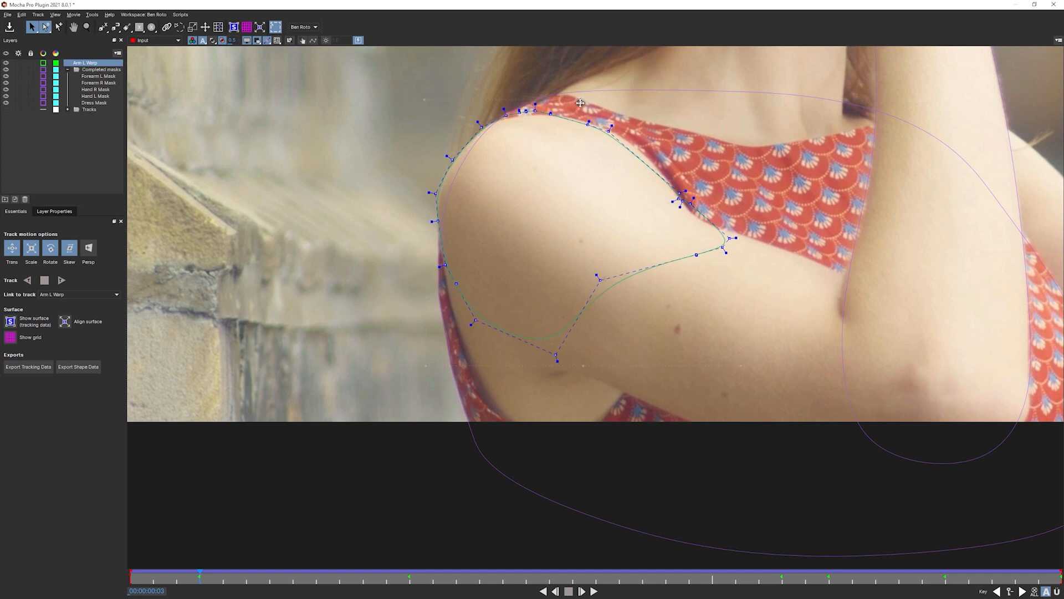
click(581, 591)
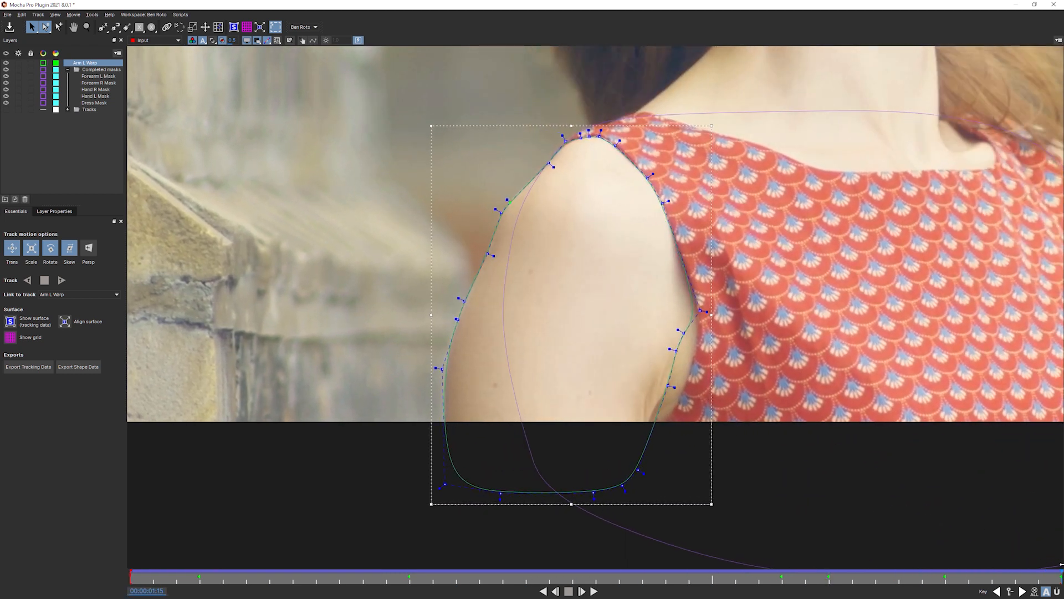
mouse_move(548, 239)
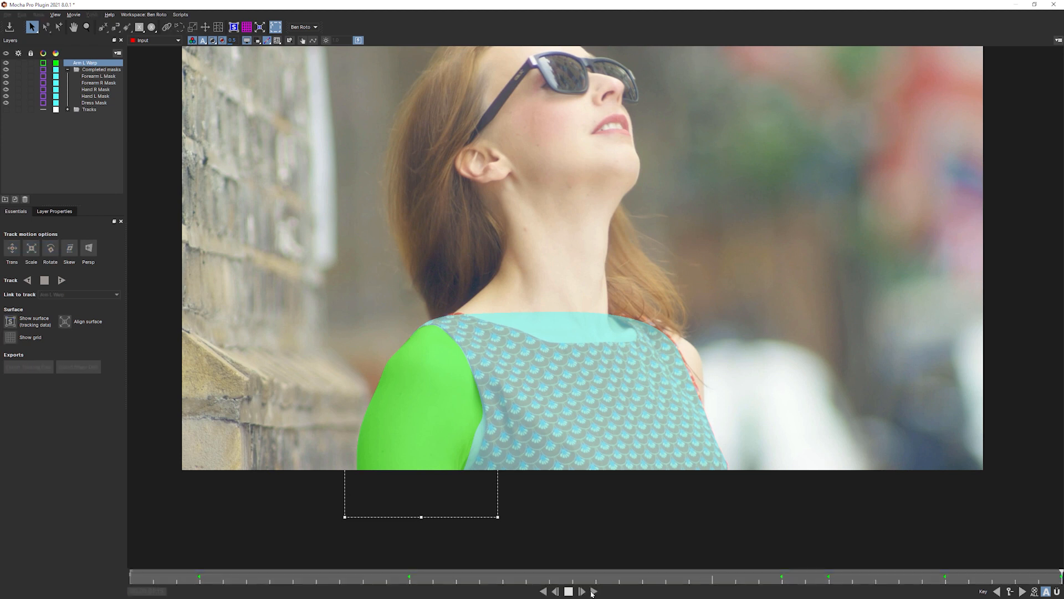
Play the clip to review the green Arm L Warp matte over the cyan arm mattes.
click(591, 592)
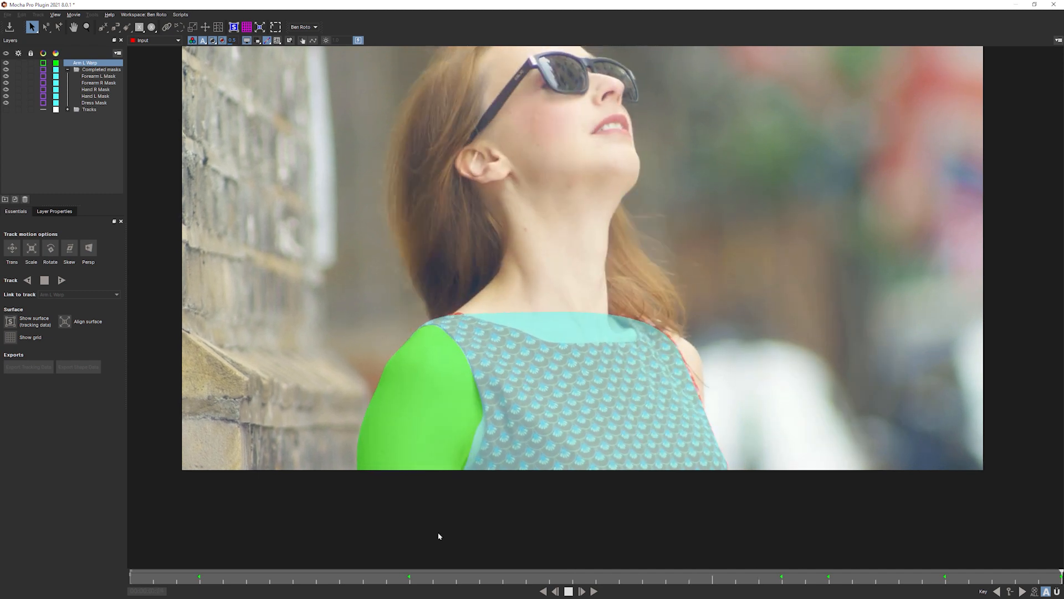
Scrub to later frames where the green shoulder matte sits over cyan arm and dress mattes.
click(621, 586)
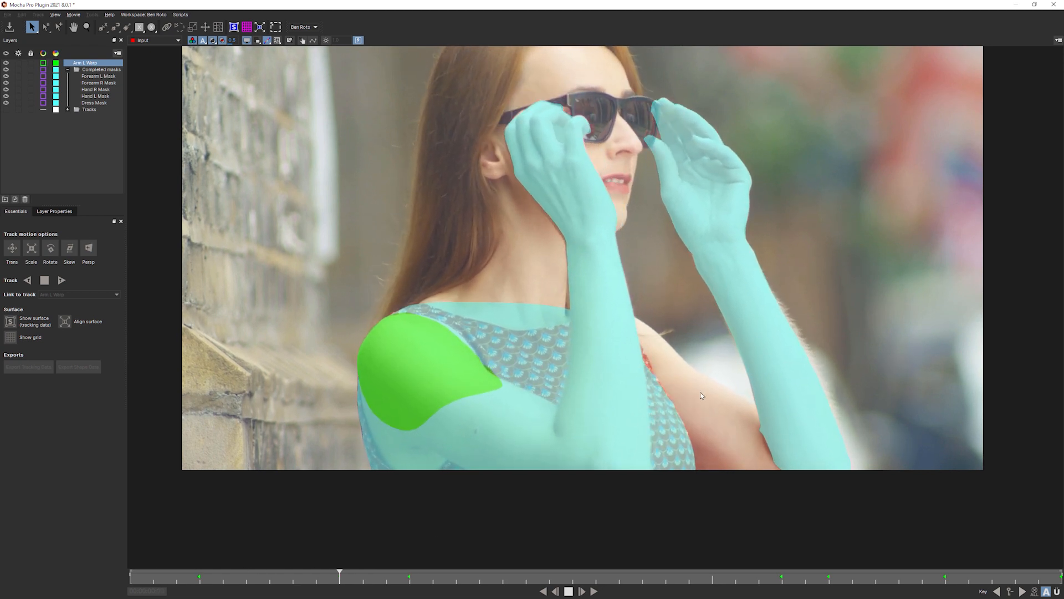
drag(339, 575, 642, 576)
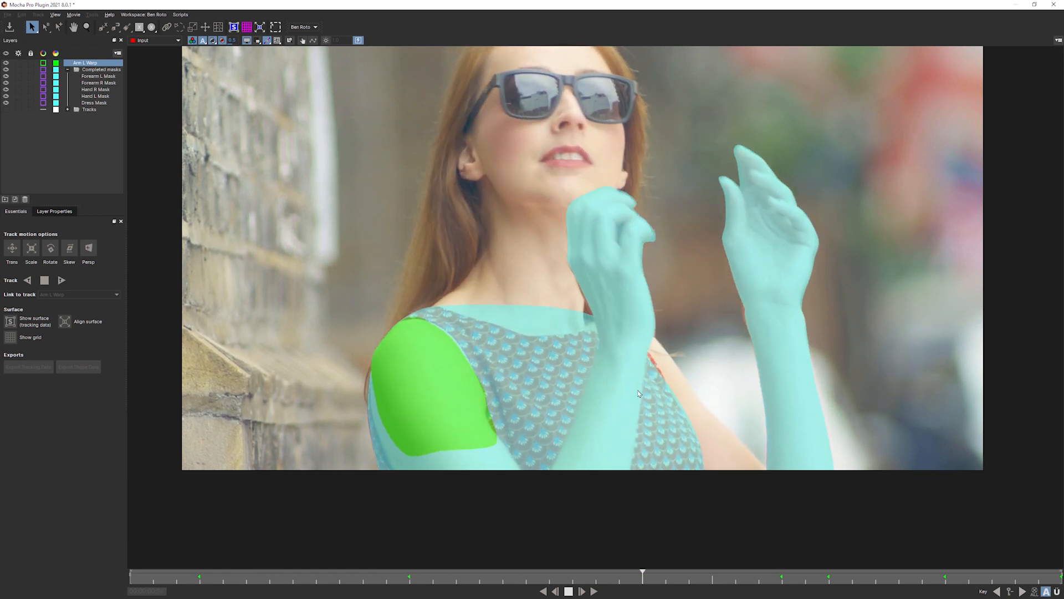